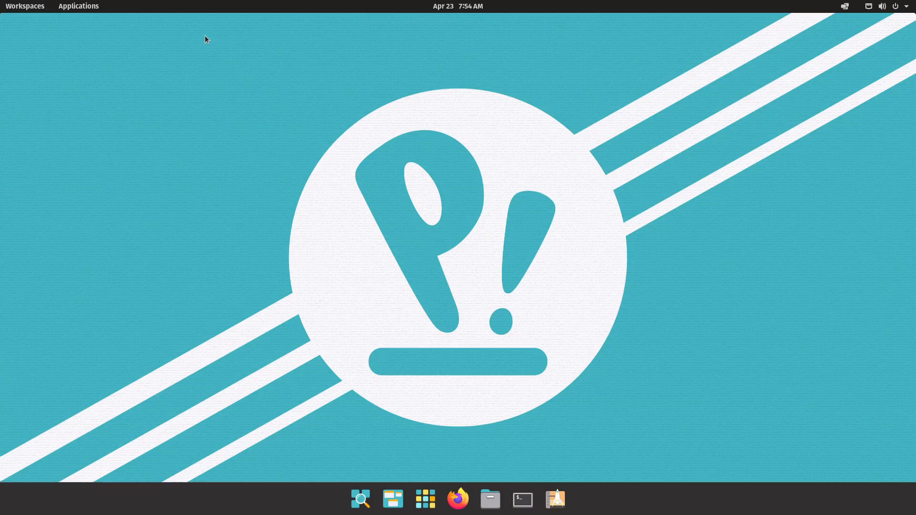
mouse_move(782, 19)
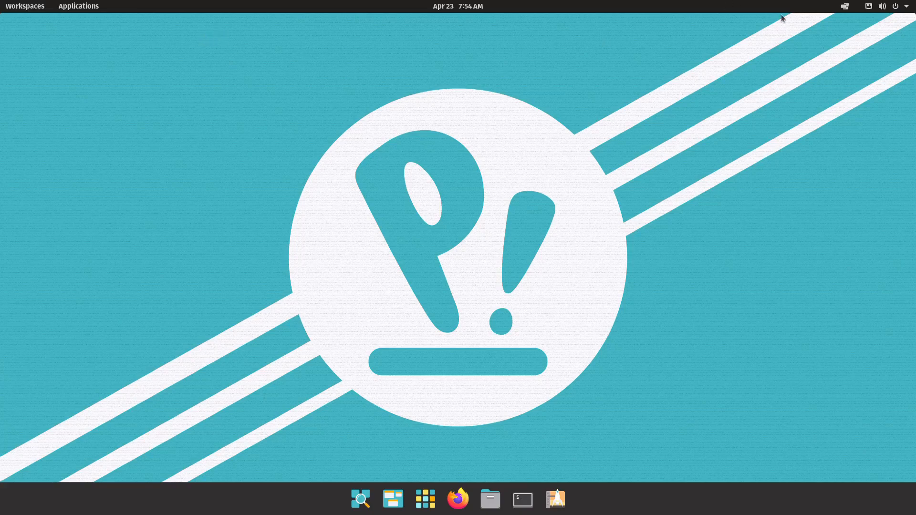
mouse_move(739, 121)
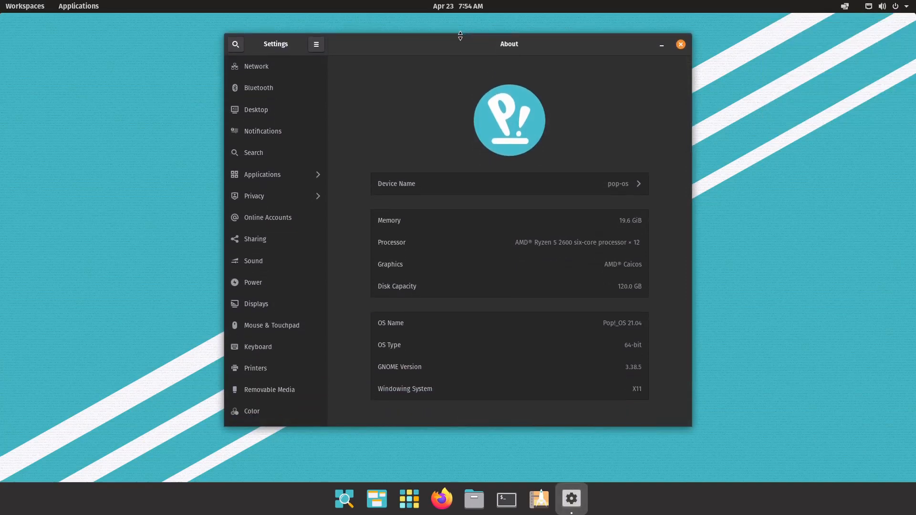
mouse_move(460, 63)
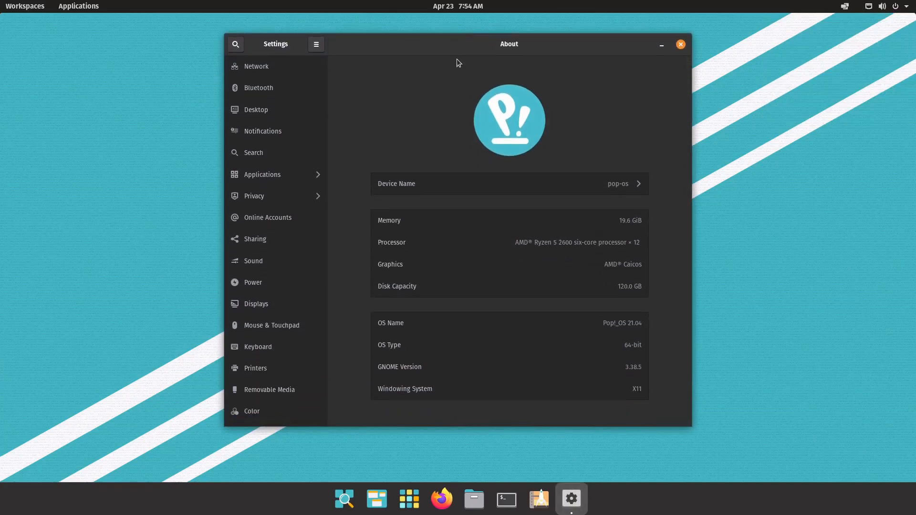
mouse_move(448, 70)
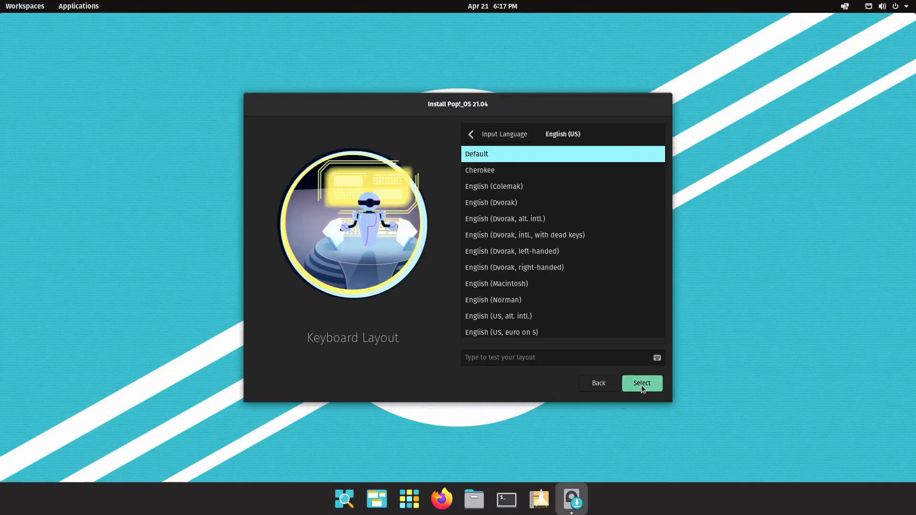
Accept the Default English (US) keyboard layout in the Pop!_OS Installer
click(642, 383)
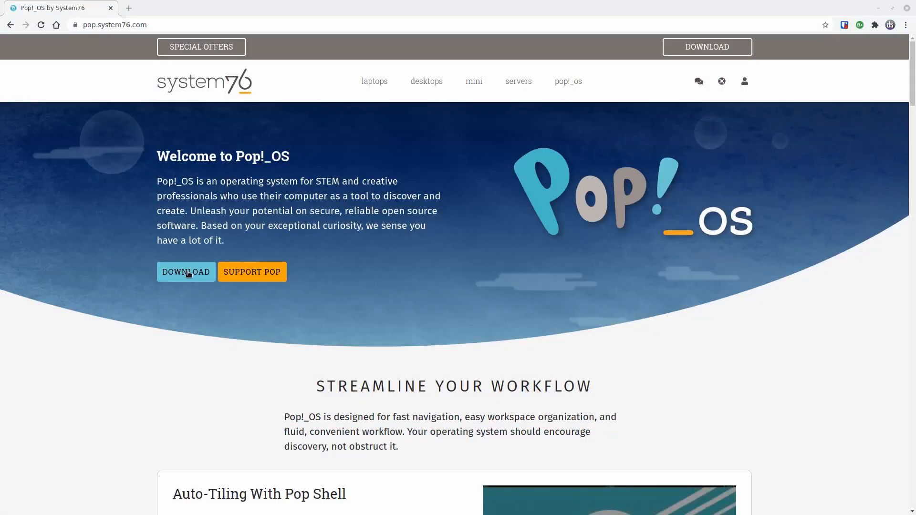
Bring up the pop.system76.com download dialog and switch it to Pop!_OS 20.04 LTS
click(186, 272)
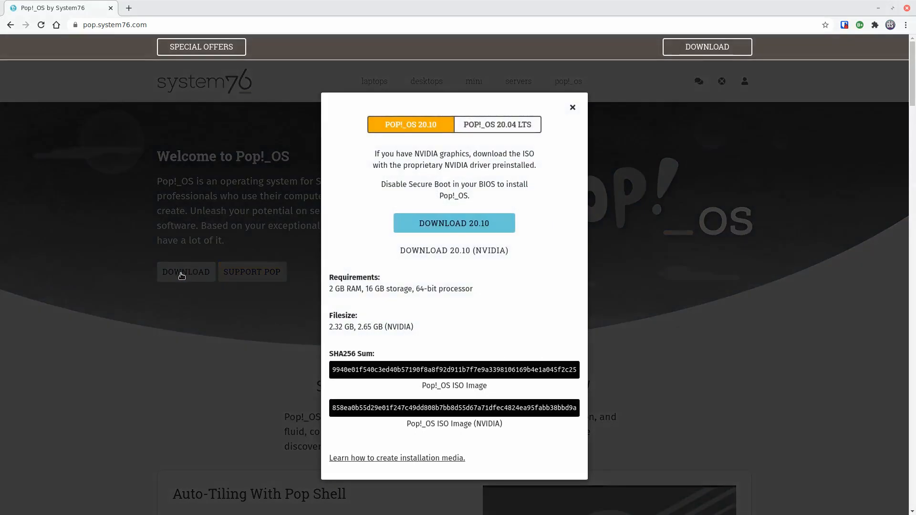
mouse_move(245, 259)
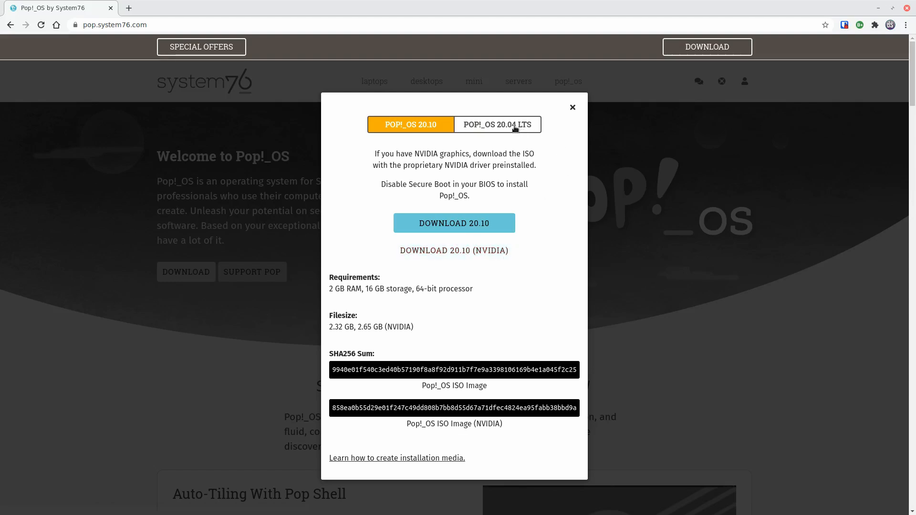
click(496, 124)
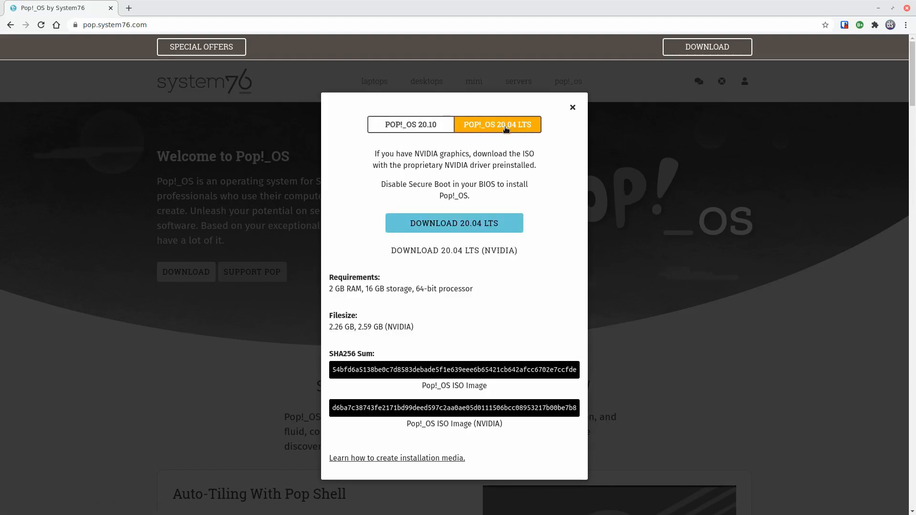
mouse_move(454, 250)
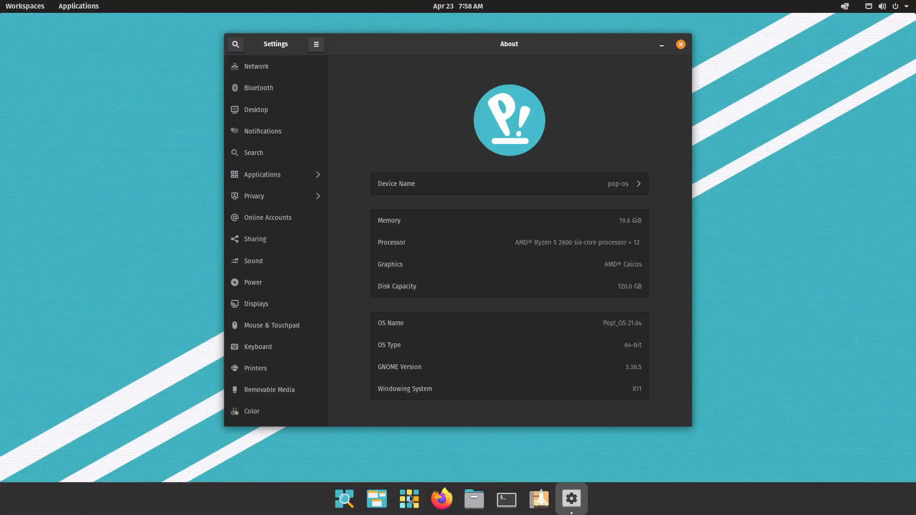
click(78, 6)
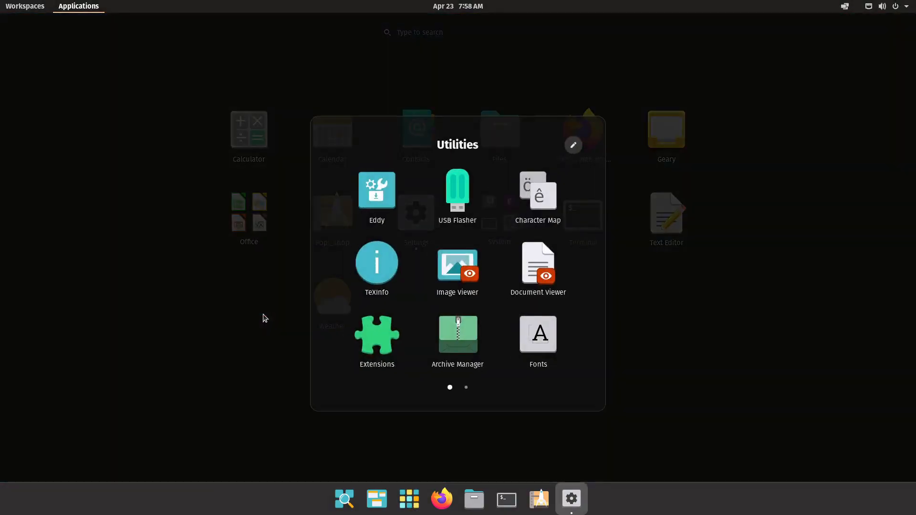
click(376, 341)
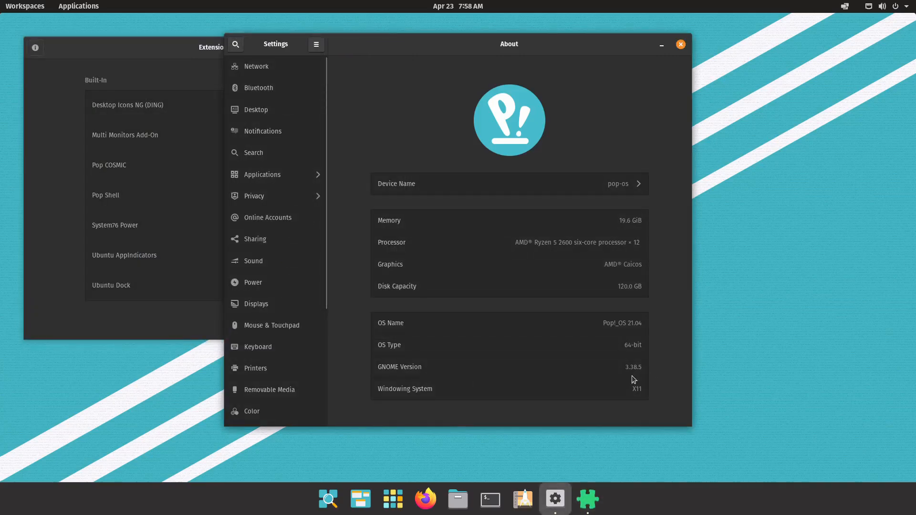
mouse_move(172, 334)
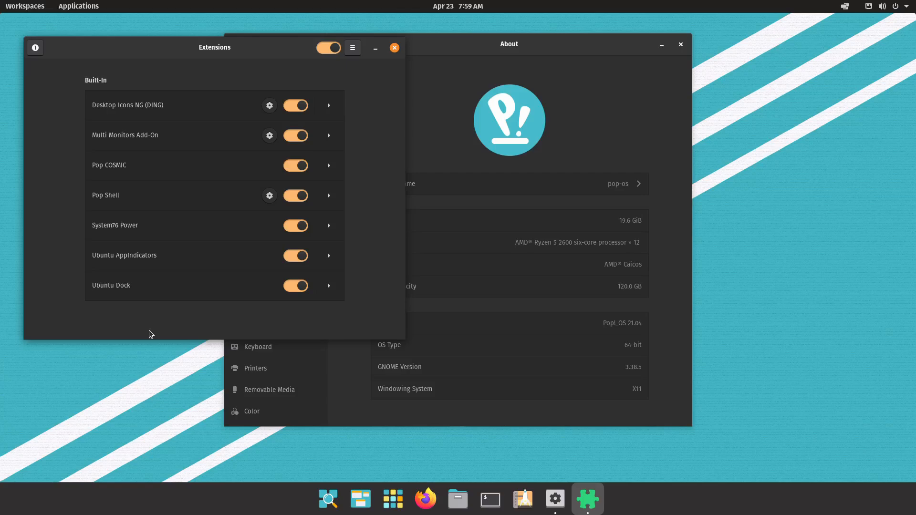
mouse_move(129, 183)
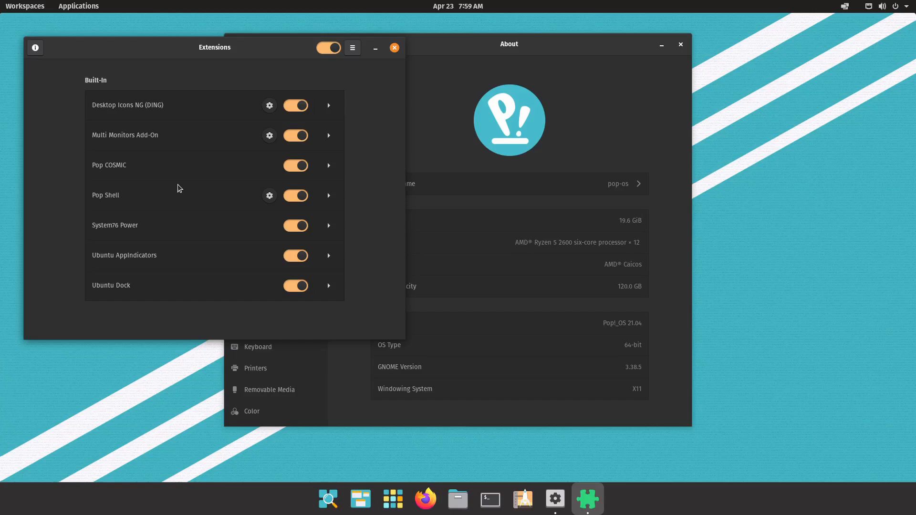
click(394, 48)
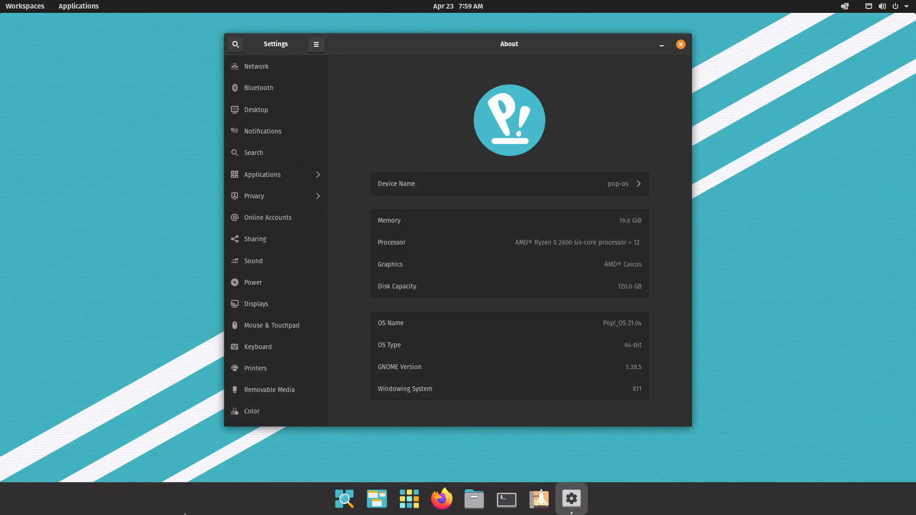
mouse_move(185, 499)
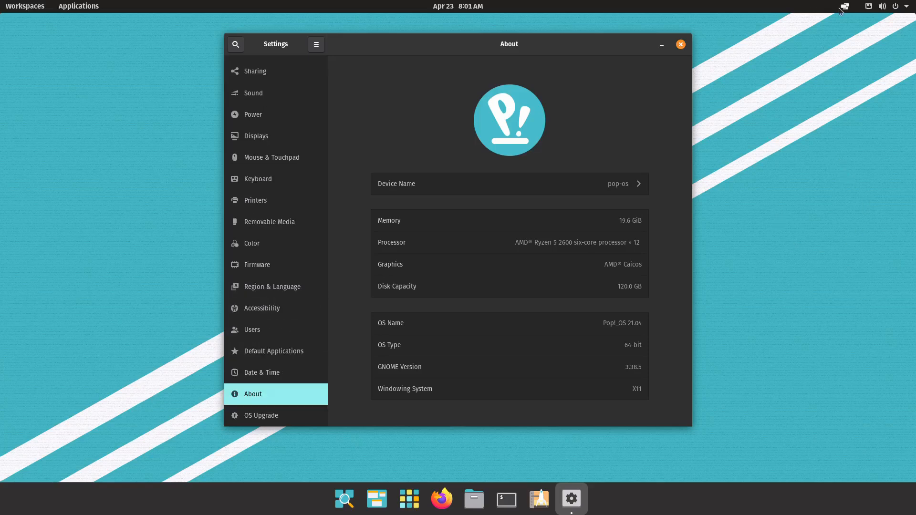
Turn on Tile Windows and add Files and Terminal beside Settings from the dock
click(844, 7)
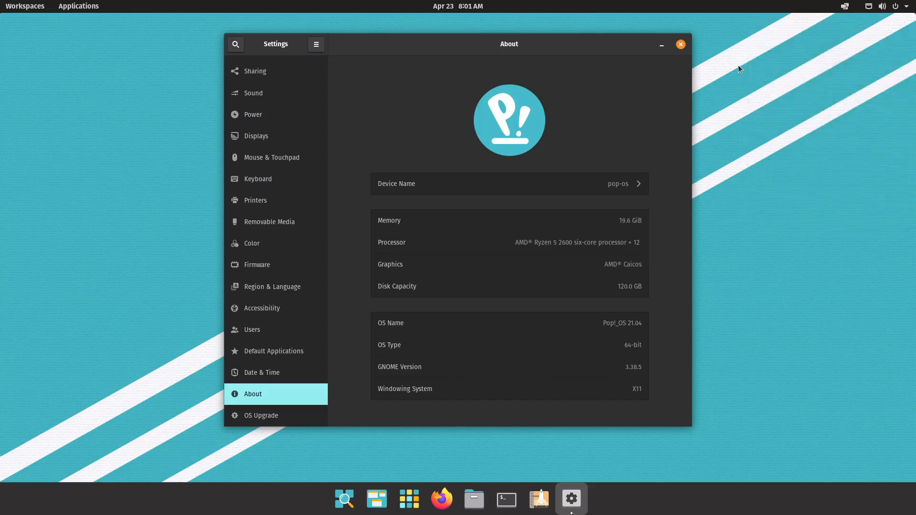
double_click(509, 44)
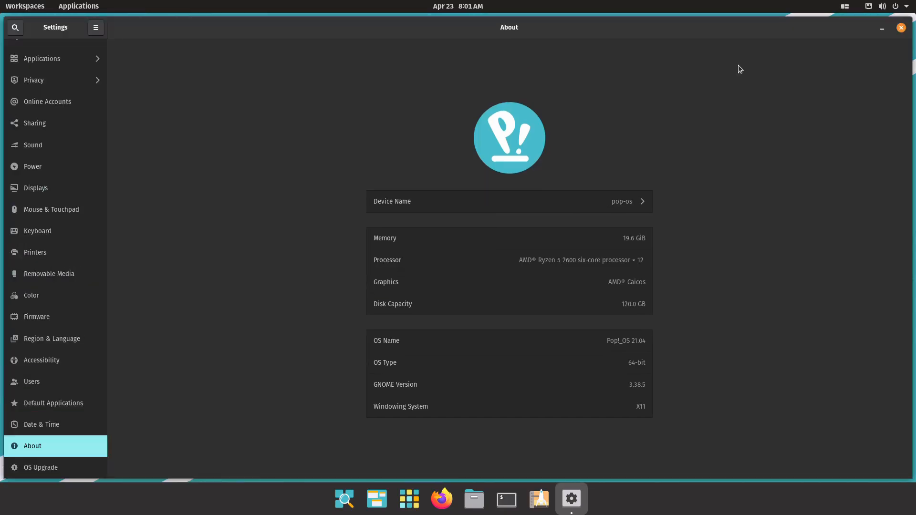
mouse_move(475, 499)
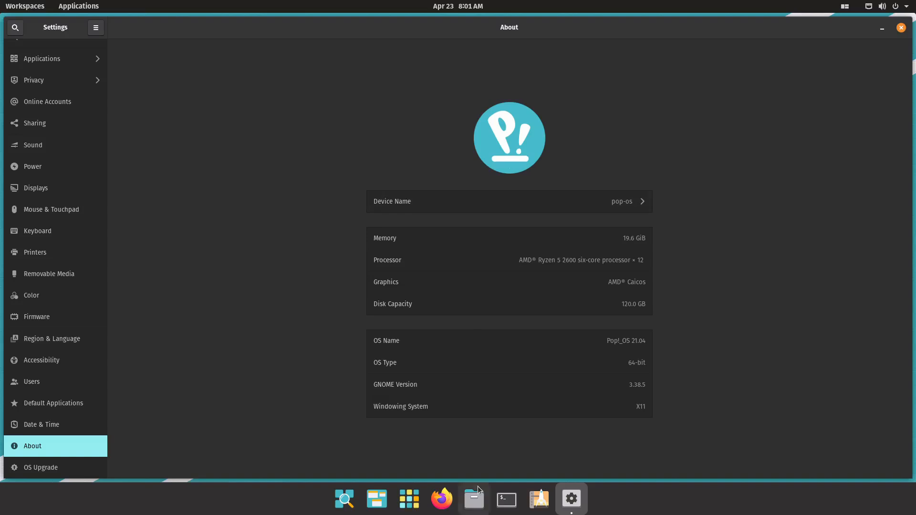
click(474, 500)
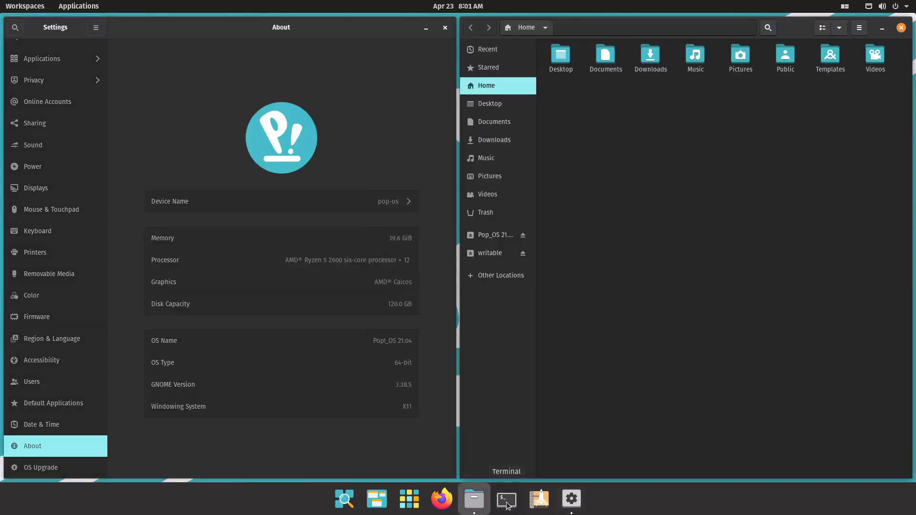
click(506, 499)
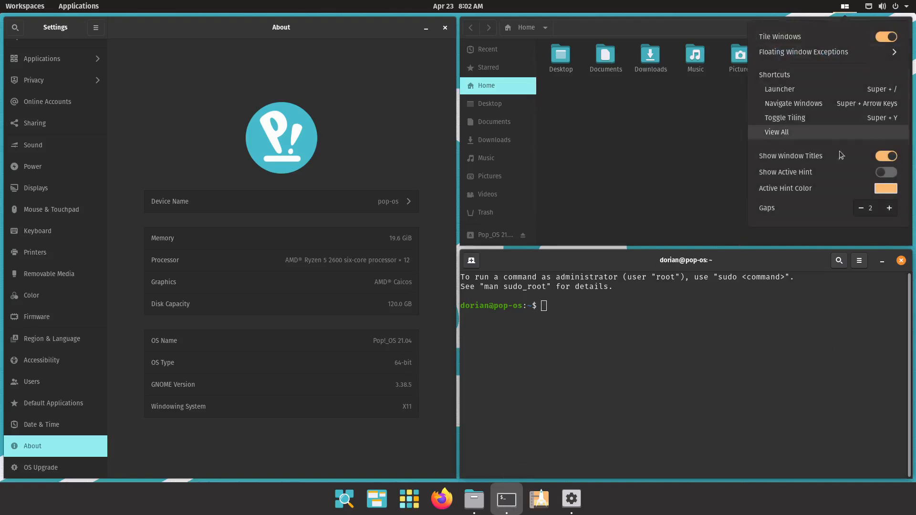
Adjust the gap between tiled windows with the Gaps −/+ buttons
click(860, 208)
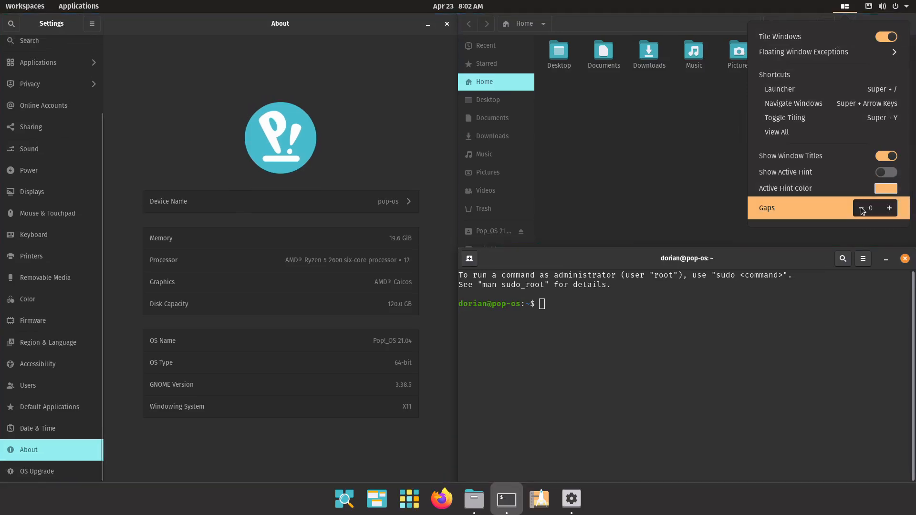
click(889, 208)
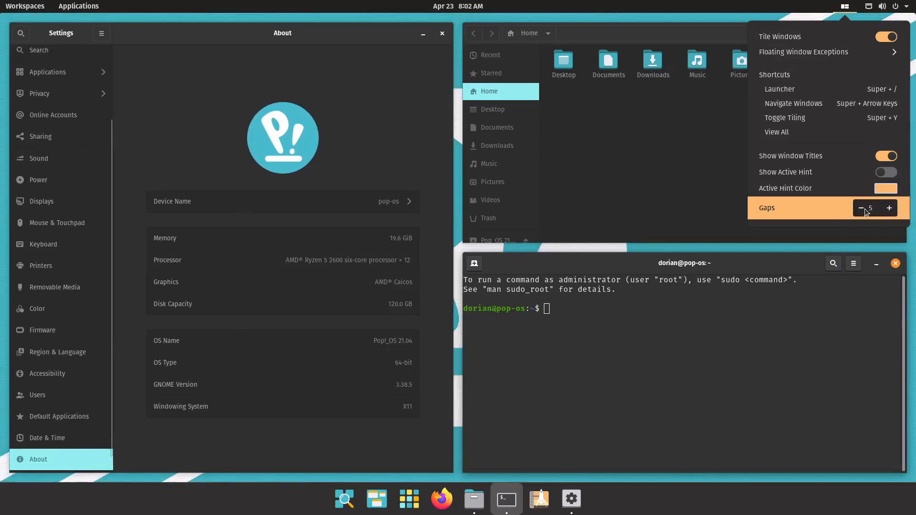
click(862, 207)
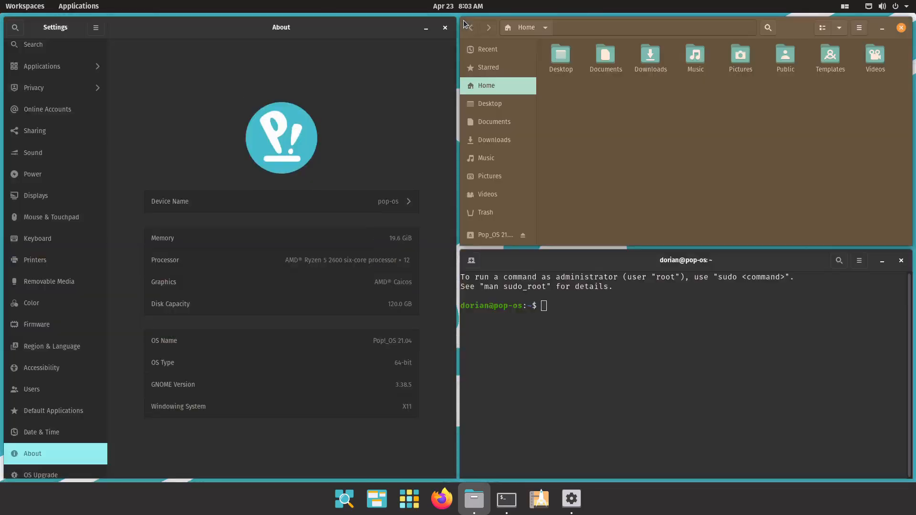
mouse_move(467, 27)
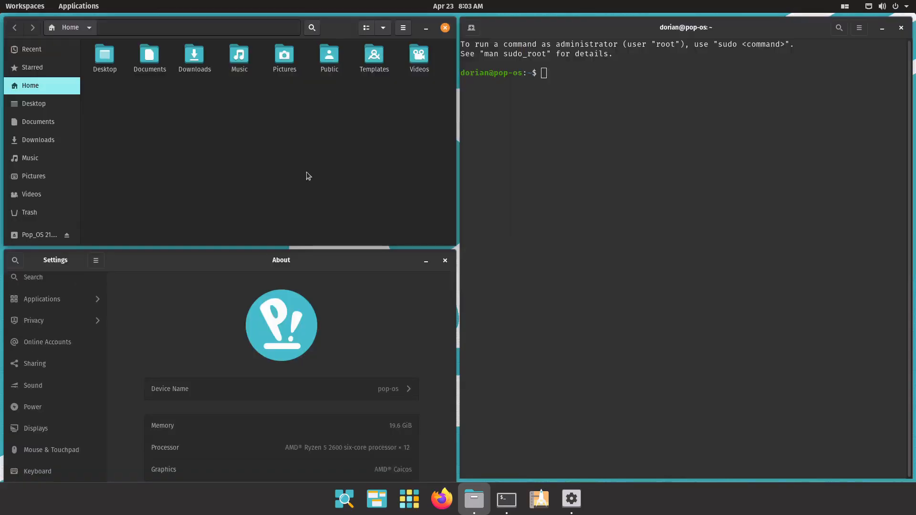
mouse_move(334, 31)
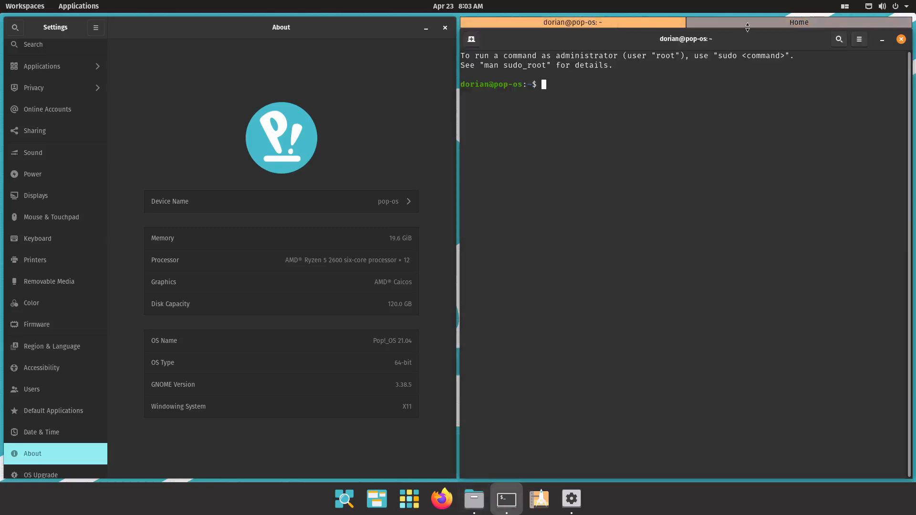
Show the Home file window in the stack, drag it out, then turn tiling back on
click(799, 22)
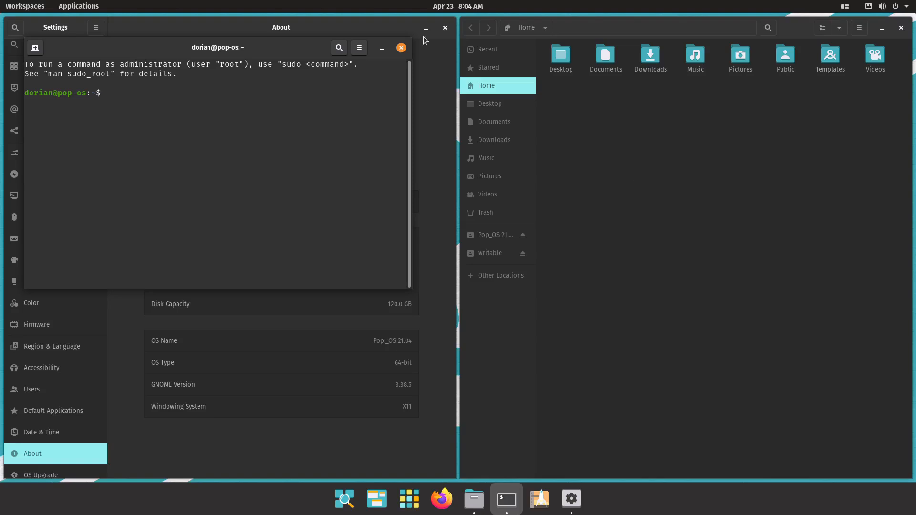
drag(218, 47, 616, 191)
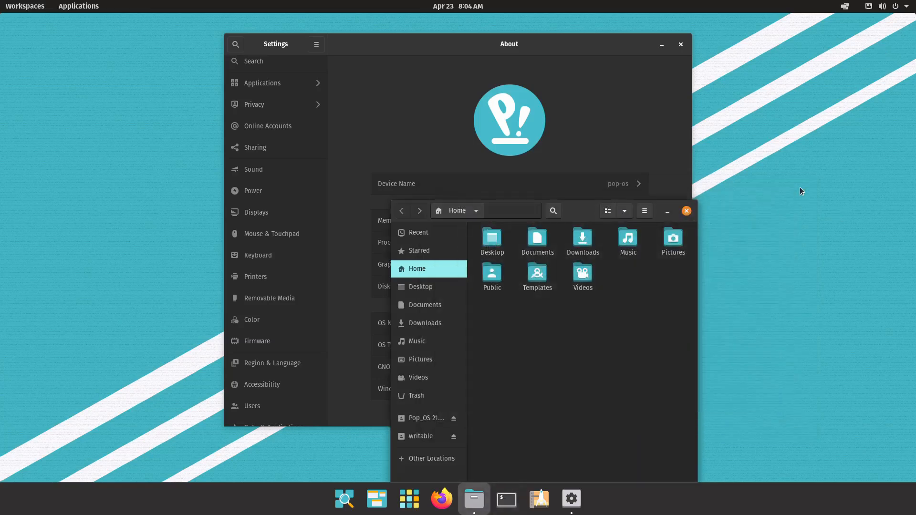
click(844, 7)
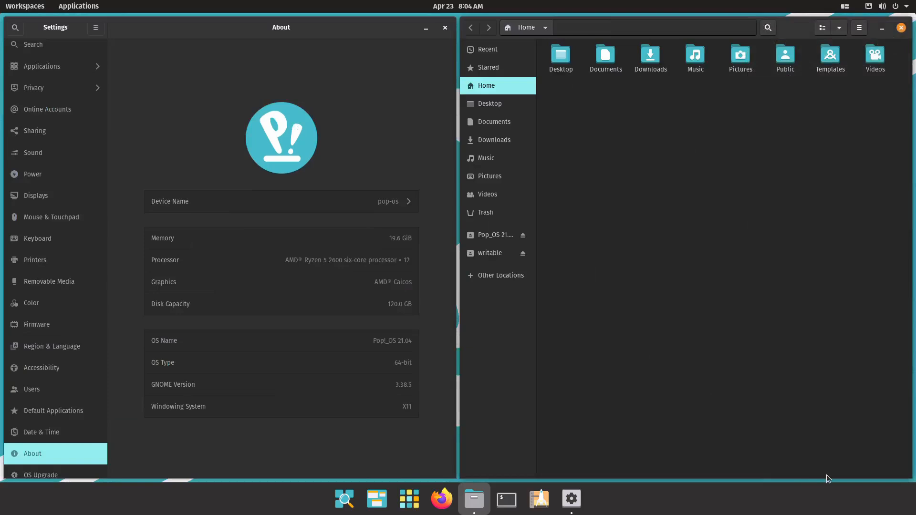
mouse_move(697, 391)
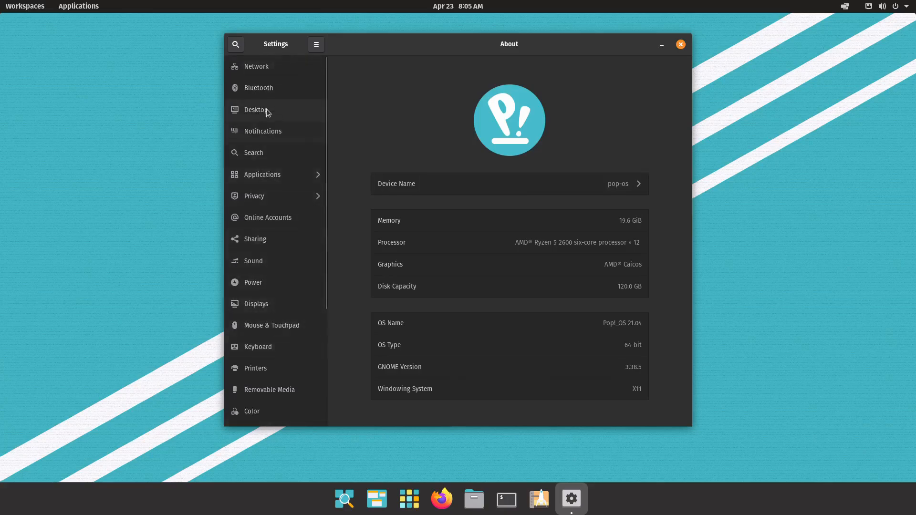
click(256, 110)
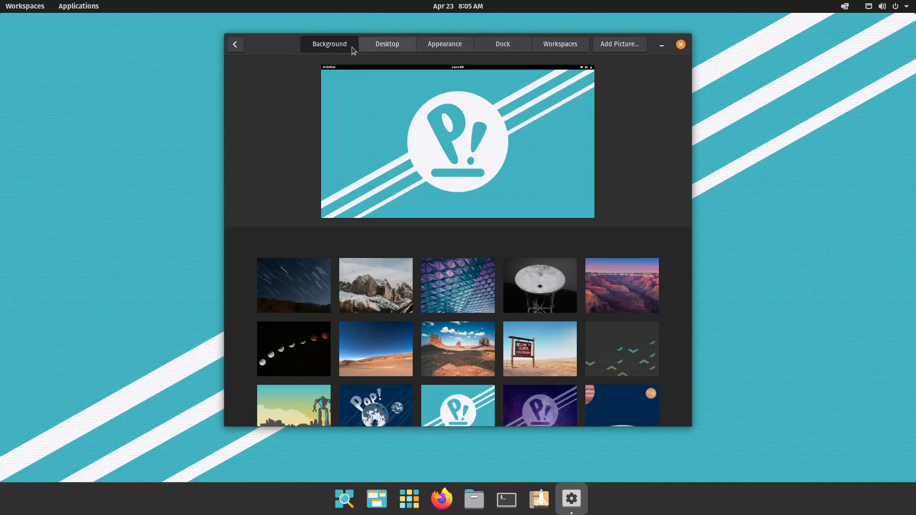
mouse_move(238, 102)
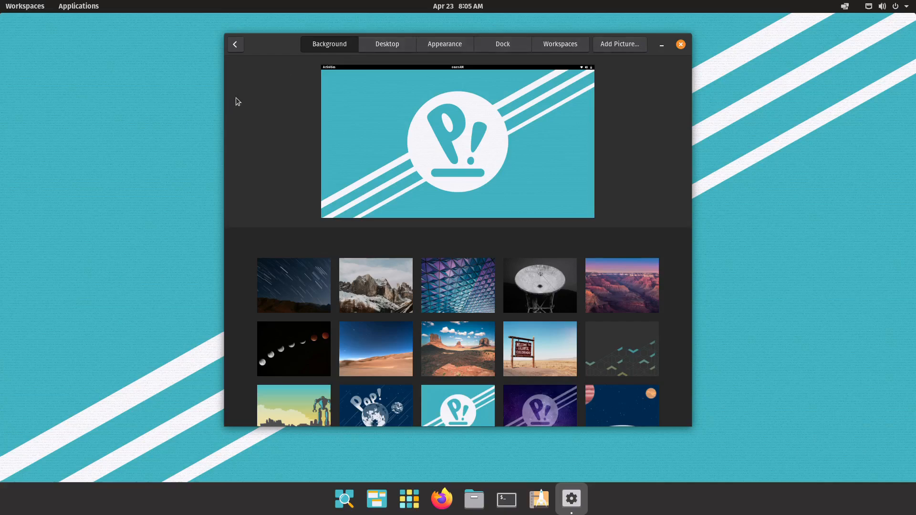
scroll(down, 3)
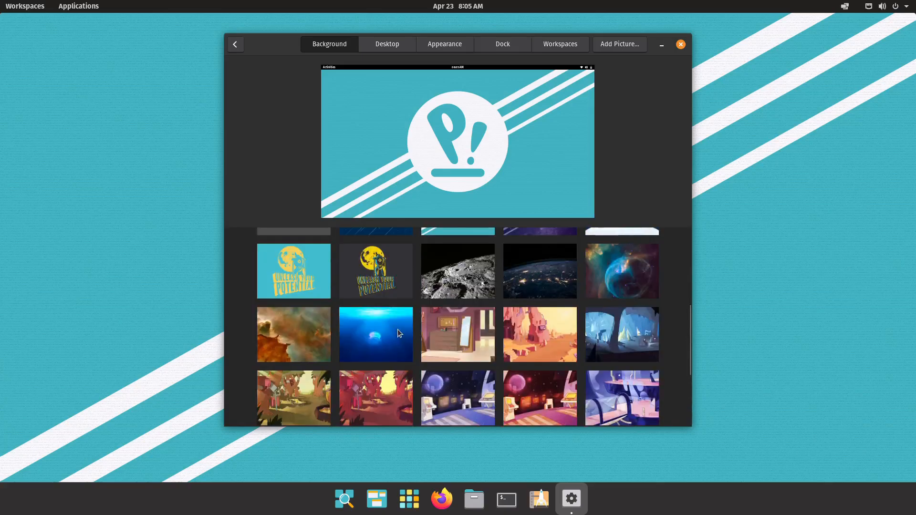
scroll(down, 3)
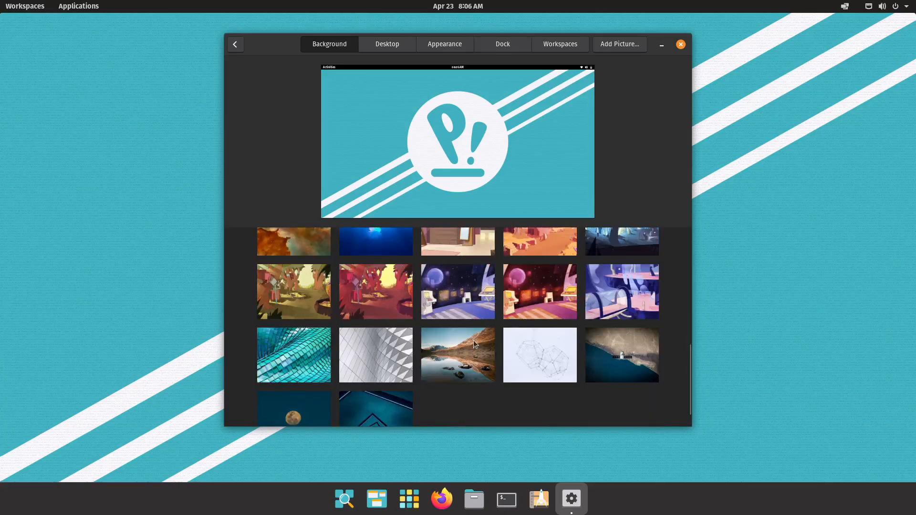
click(400, 44)
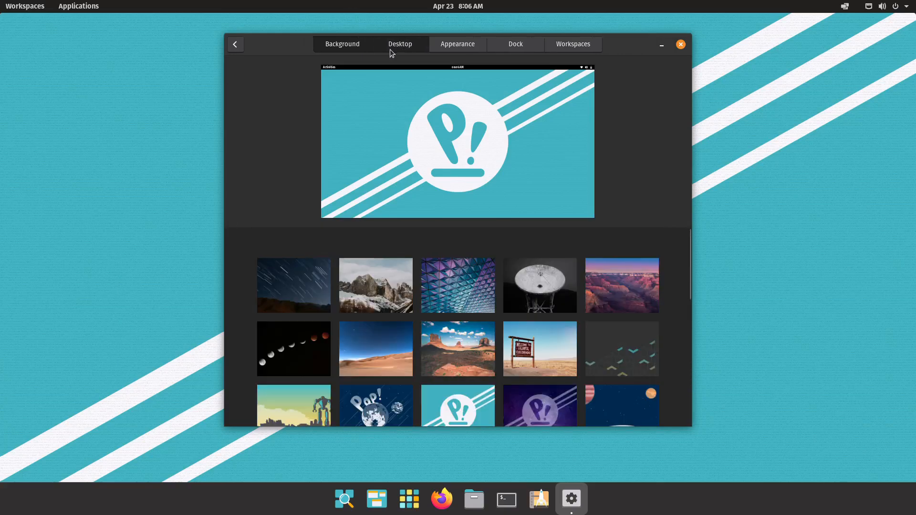
Test the Super key opening the Launcher, then return to the Desktop settings
click(400, 44)
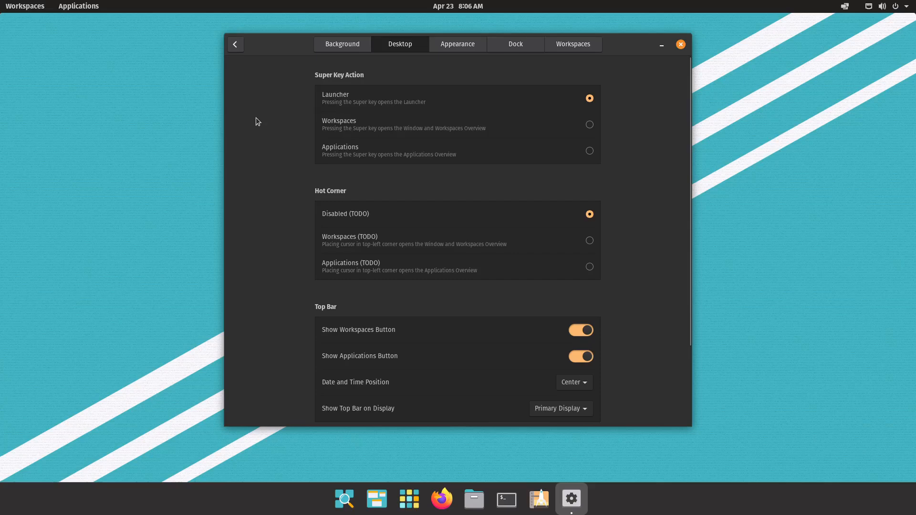
key(super)
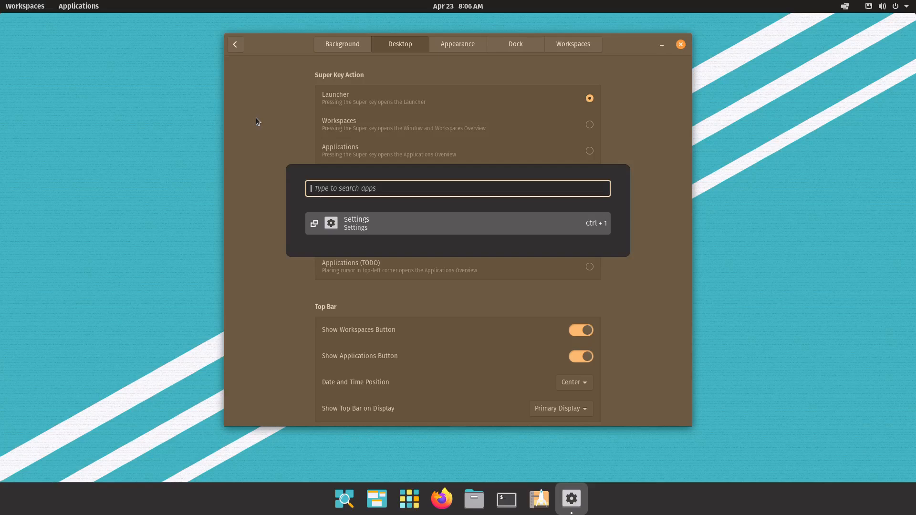
text(1)
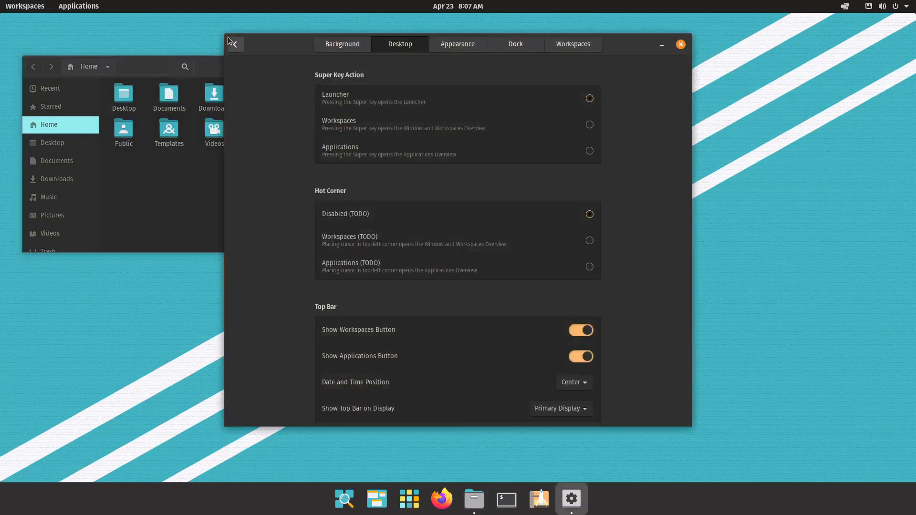
click(589, 98)
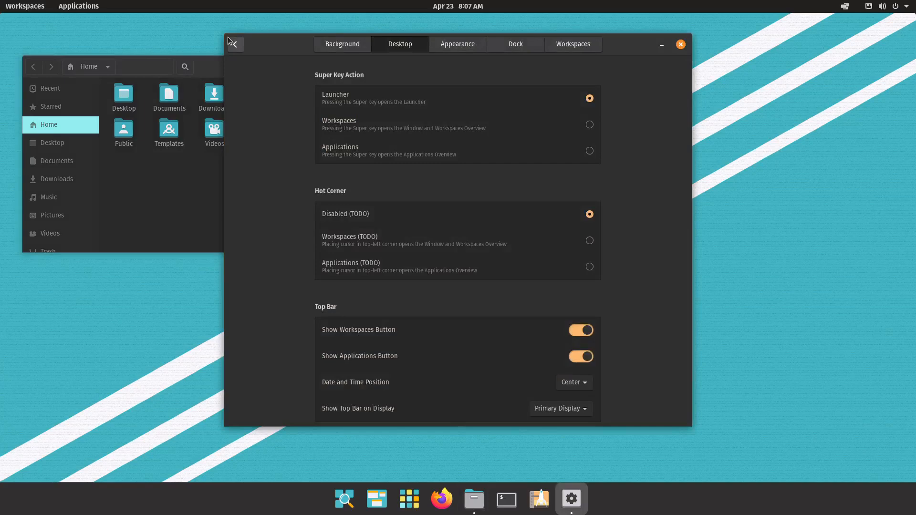
click(589, 124)
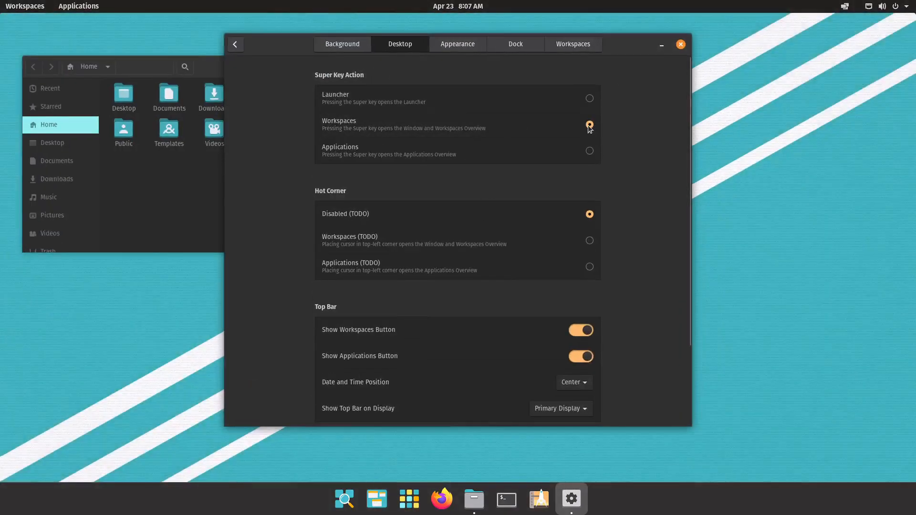
Try the Super key action as Workspaces and Applications overviews, searching for 'term'
click(25, 5)
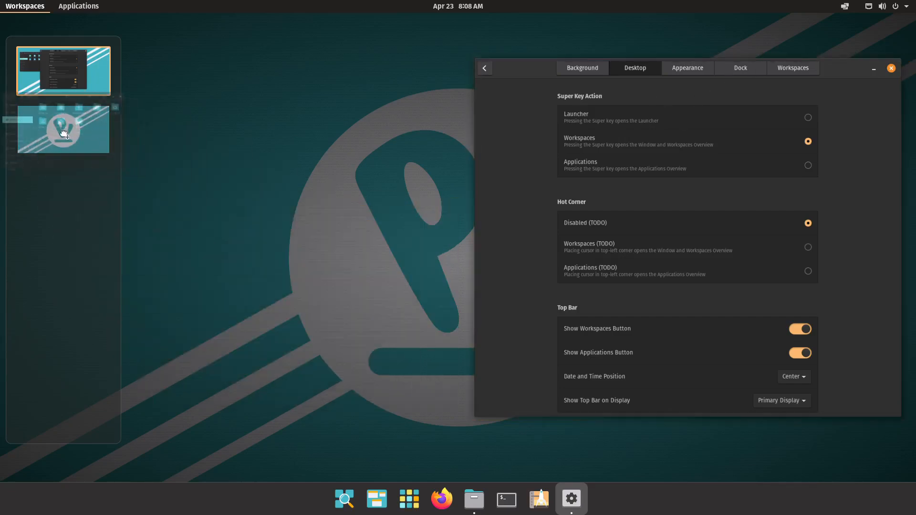
click(473, 498)
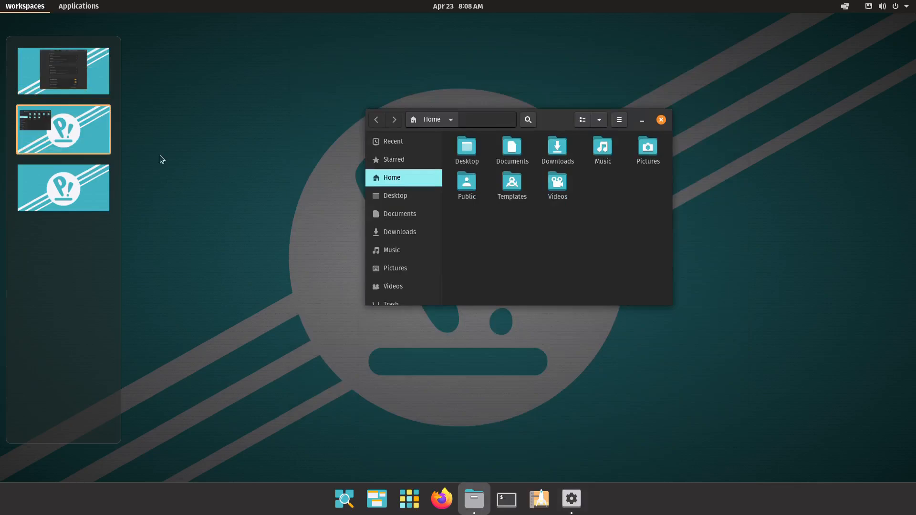
click(571, 499)
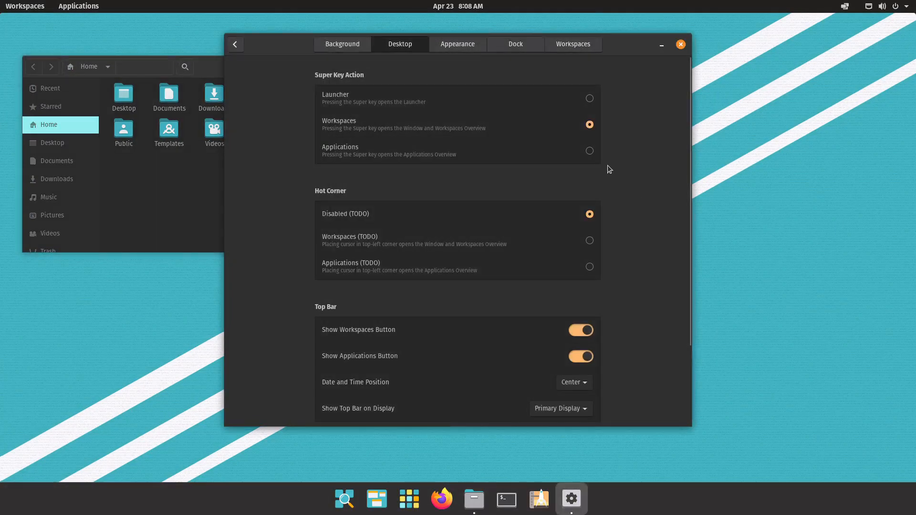
click(589, 151)
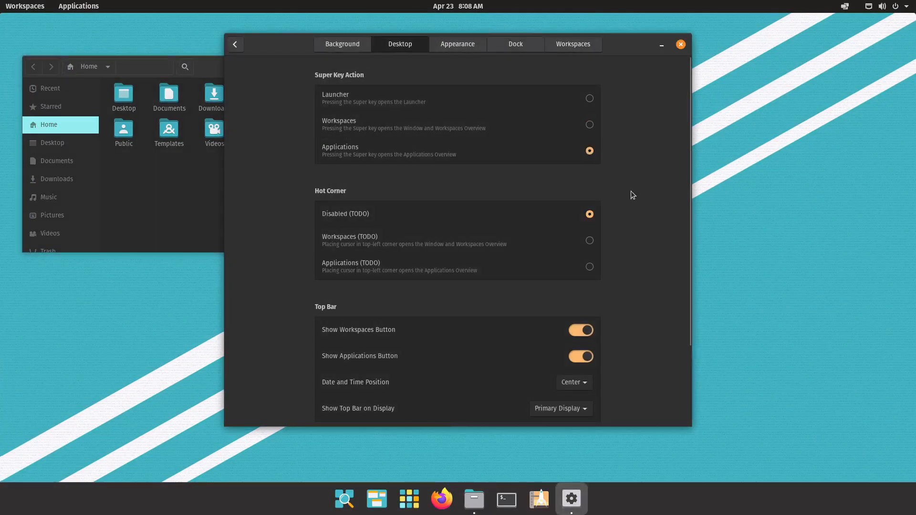
click(78, 7)
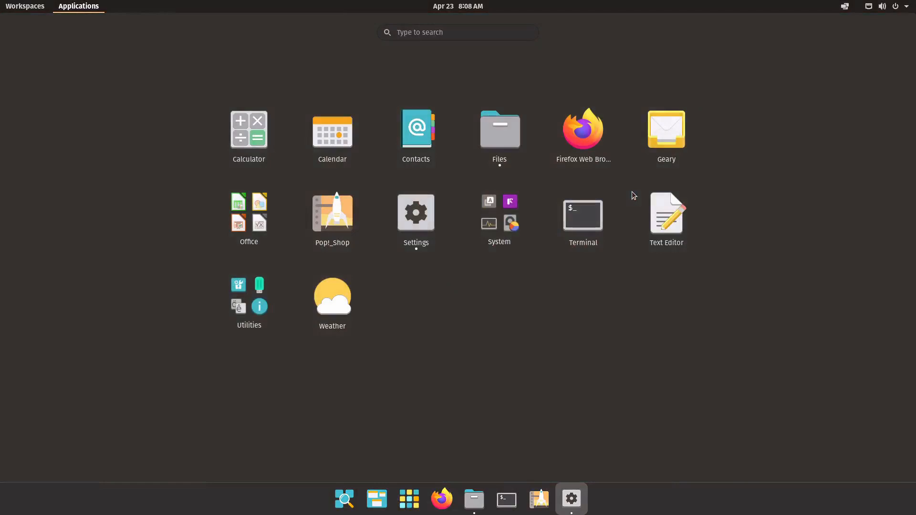
text(term)
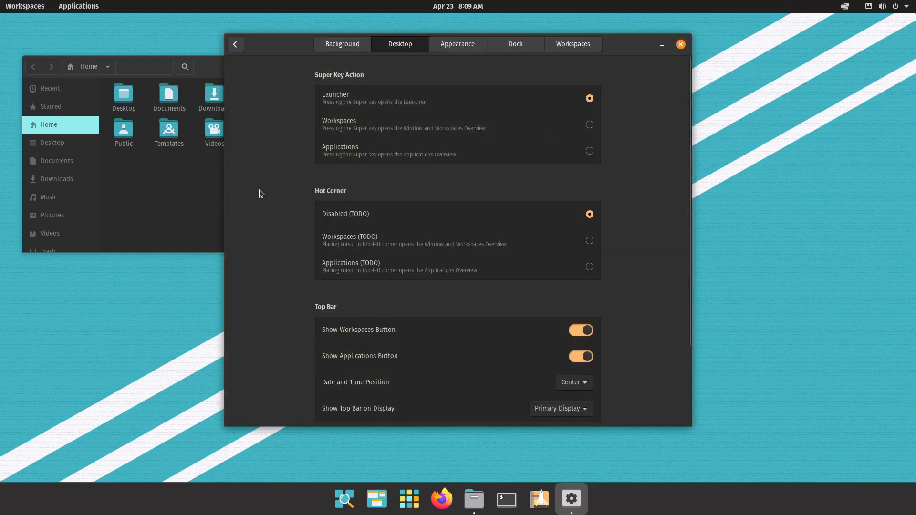
mouse_move(298, 266)
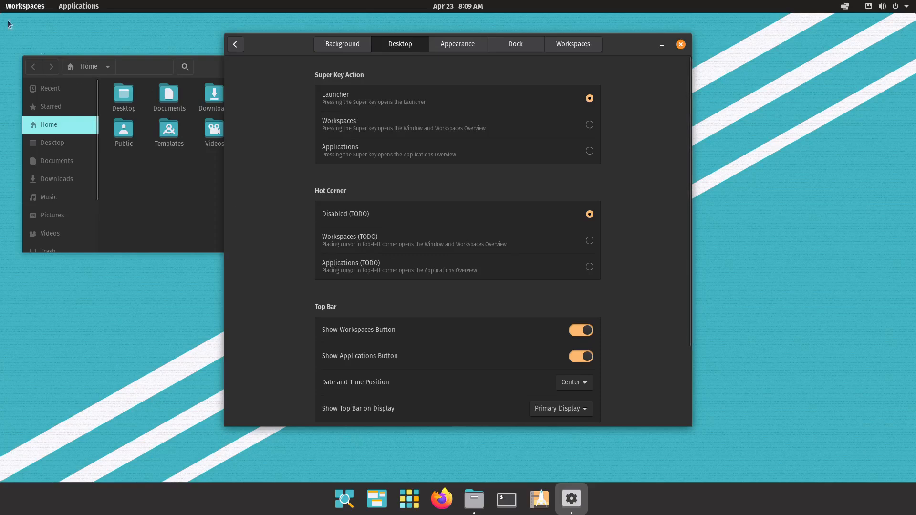
scroll(down, 3)
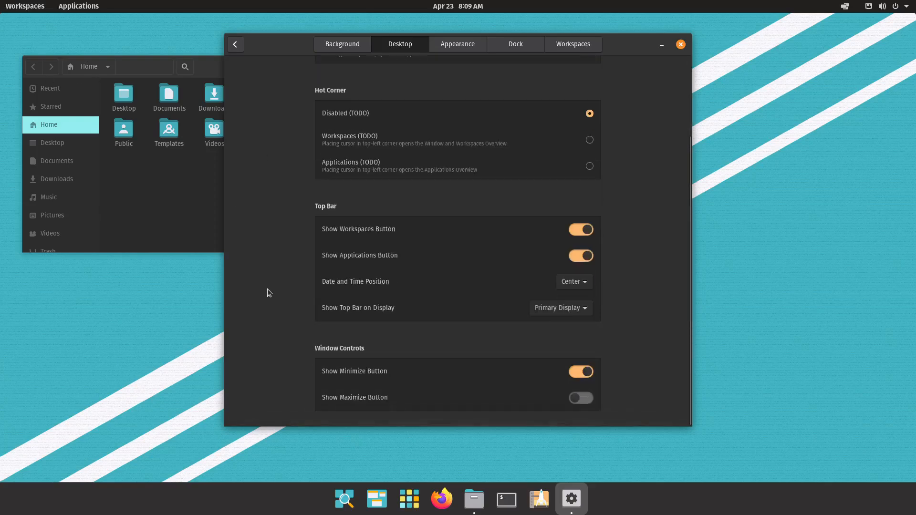
mouse_move(369, 236)
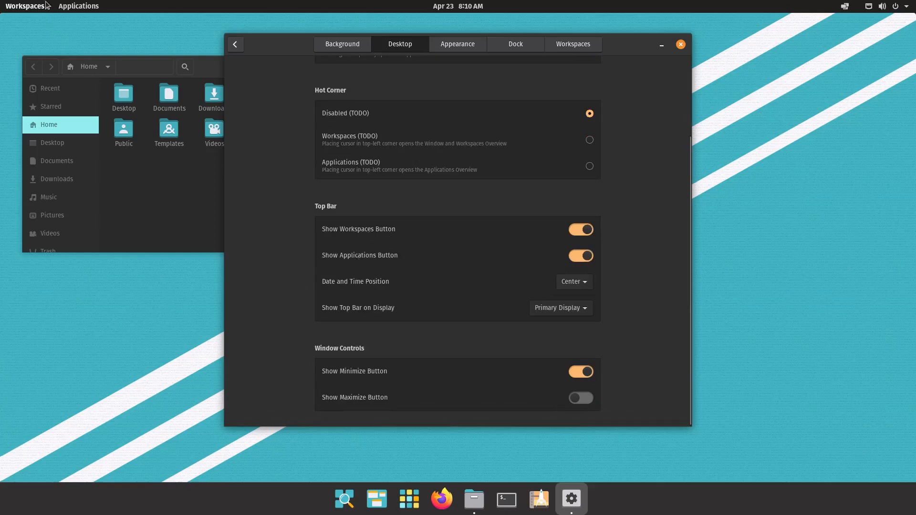
click(25, 7)
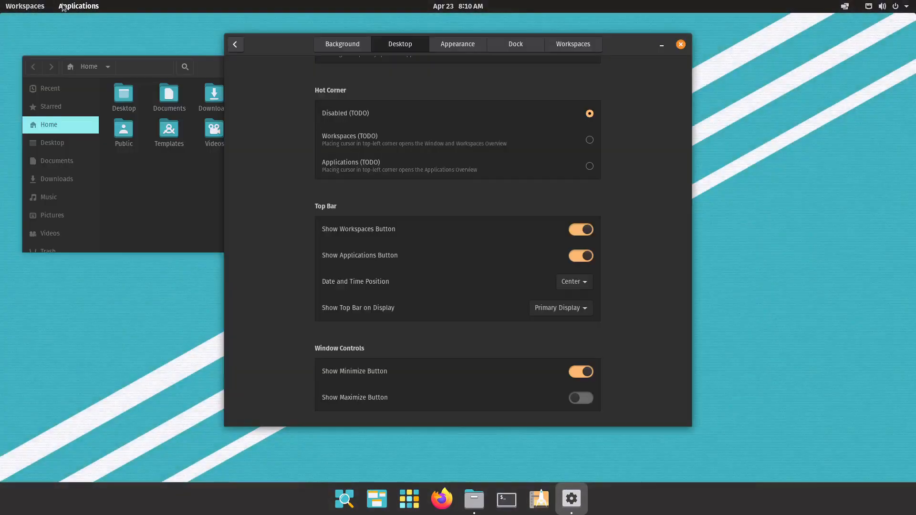
mouse_move(377, 498)
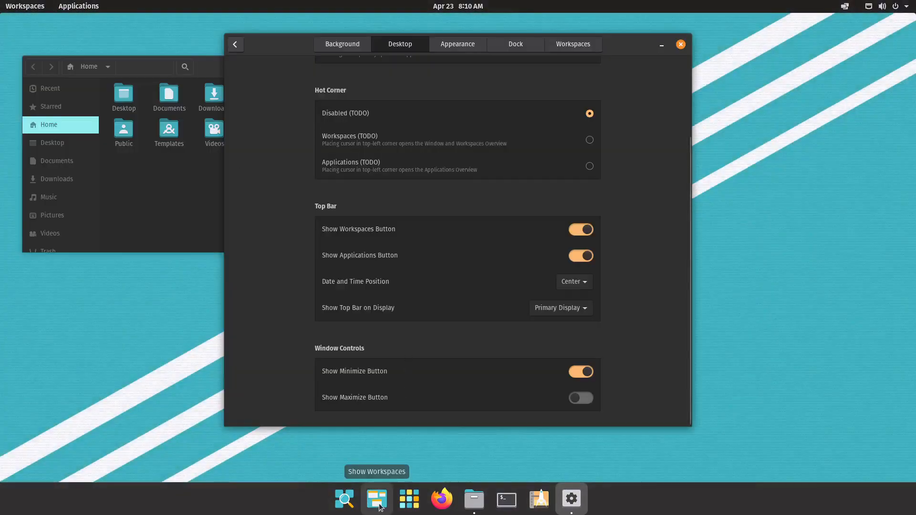
click(408, 499)
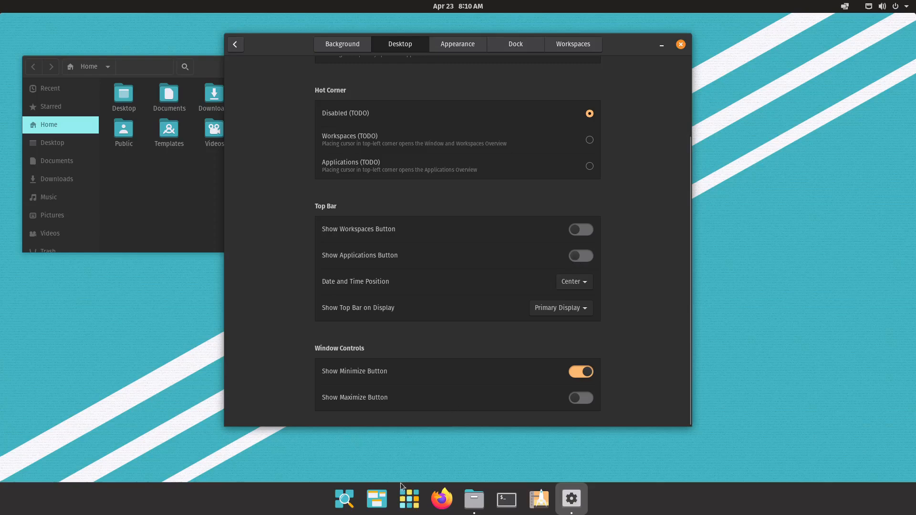
click(580, 229)
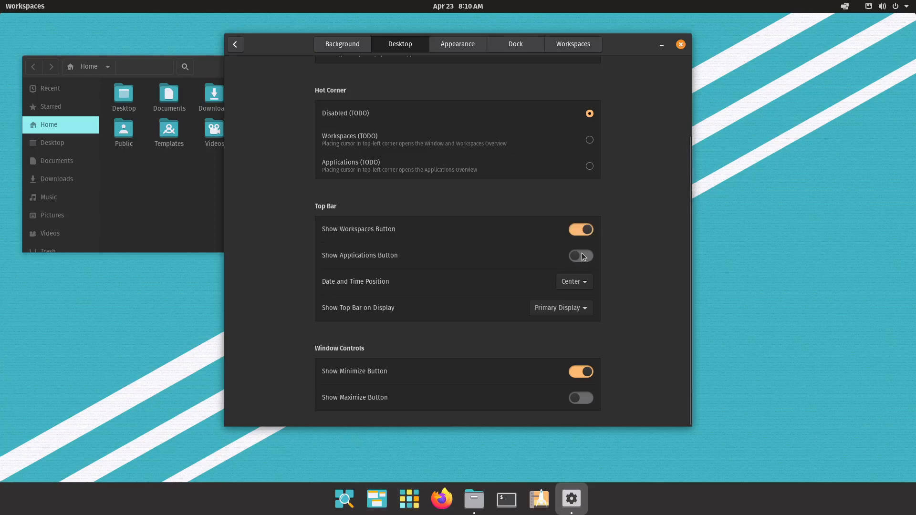
click(580, 256)
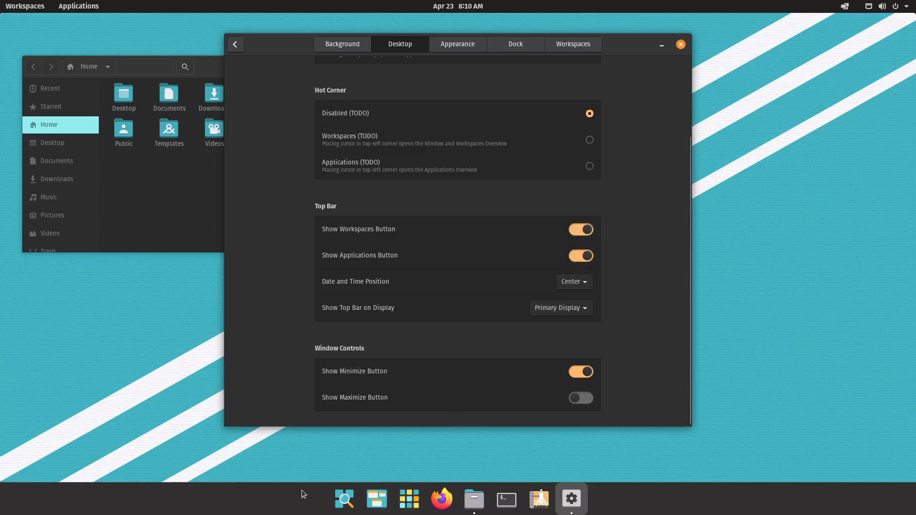
mouse_move(449, 465)
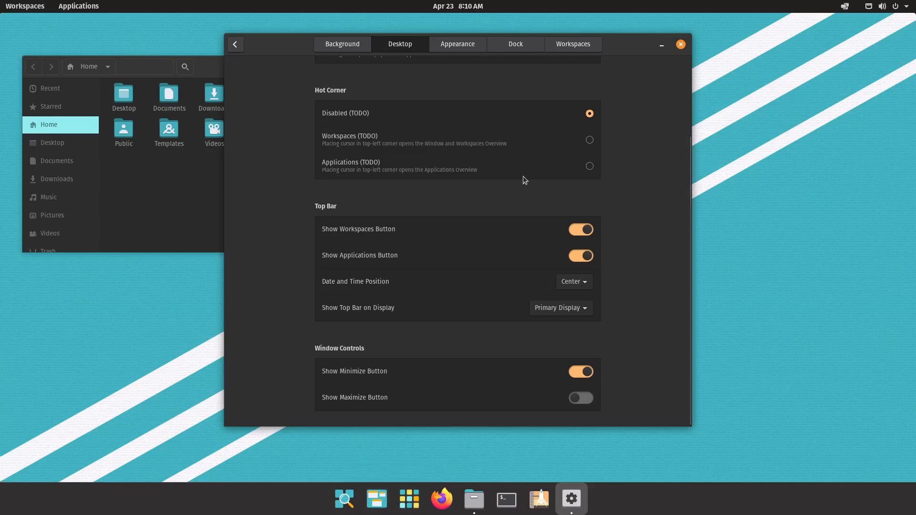
click(573, 282)
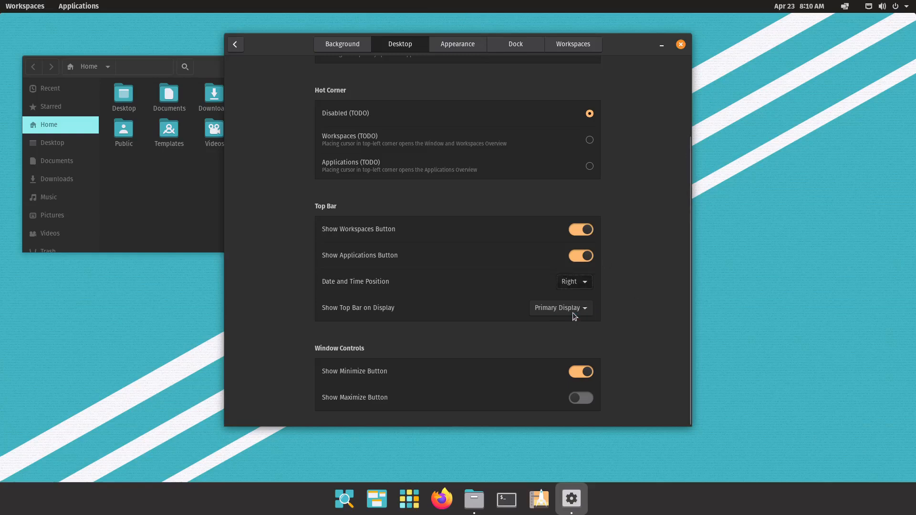
click(574, 281)
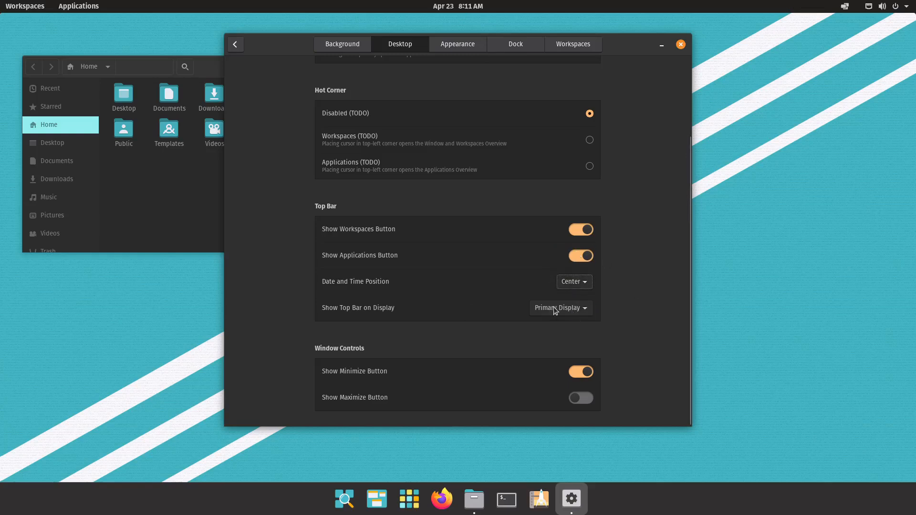
click(560, 308)
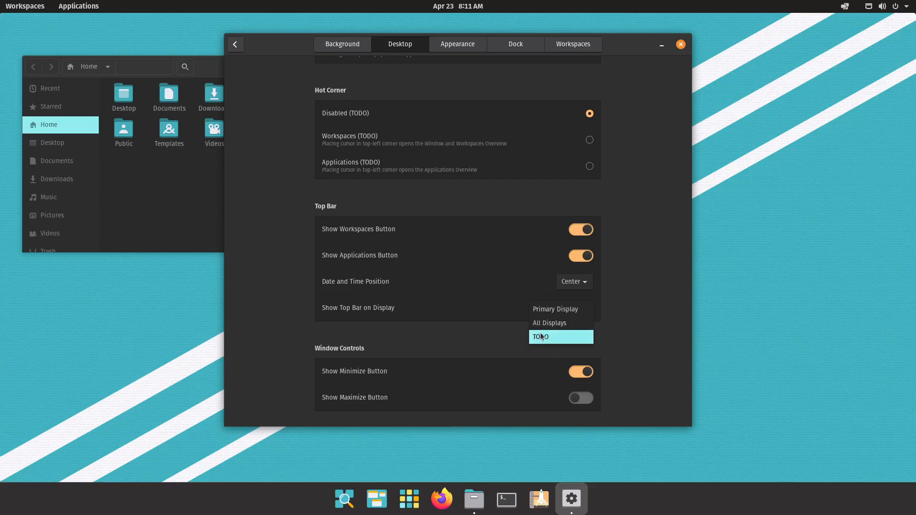
mouse_move(678, 337)
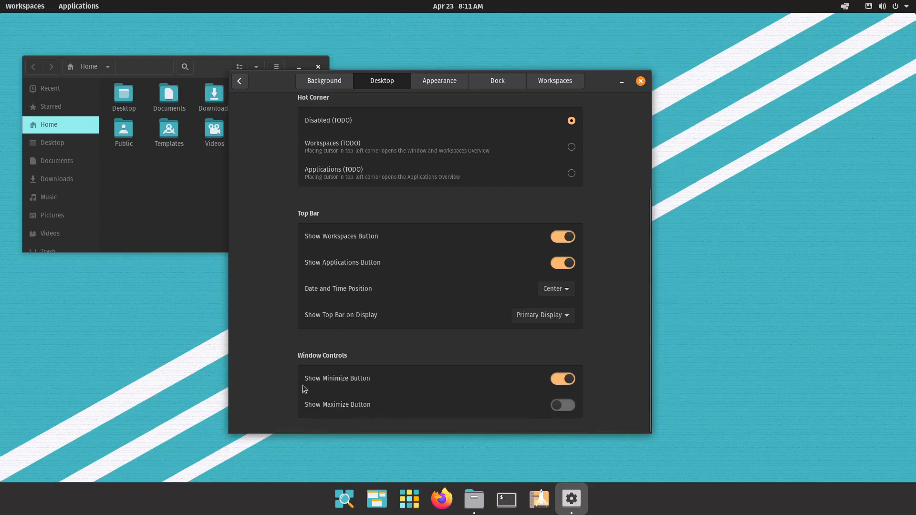
mouse_move(402, 382)
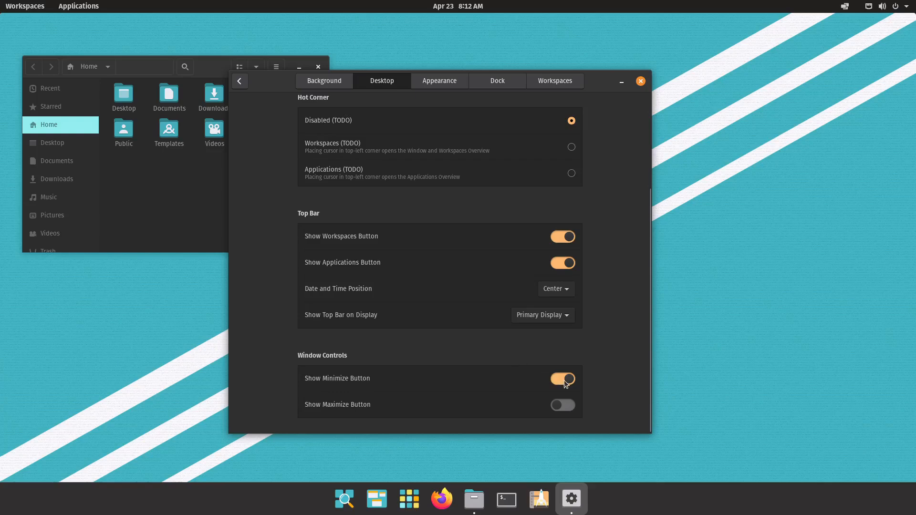
Toggle maximize buttons on and off, try the Light theme and return to Dark
click(563, 379)
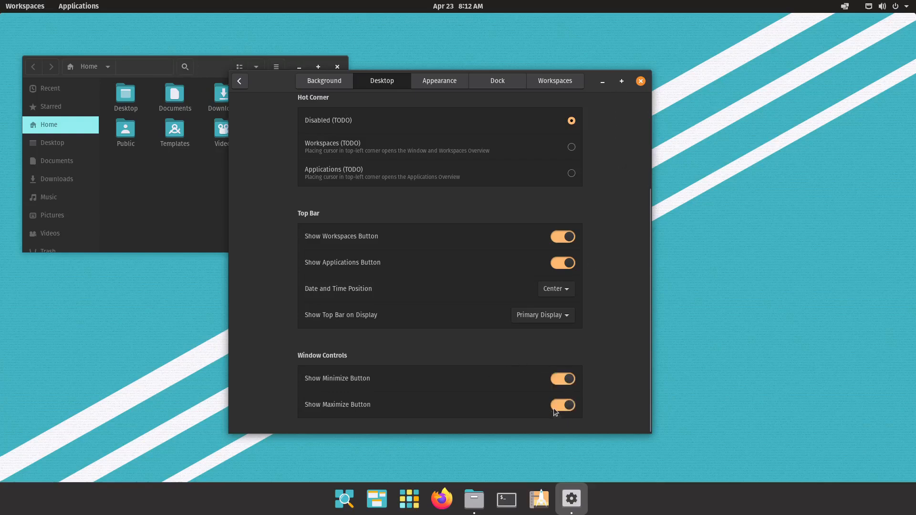
click(561, 405)
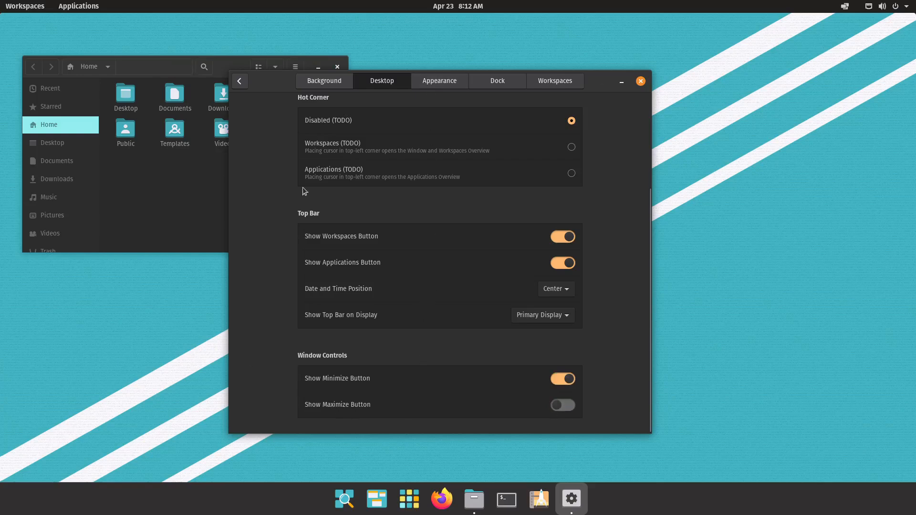
click(439, 81)
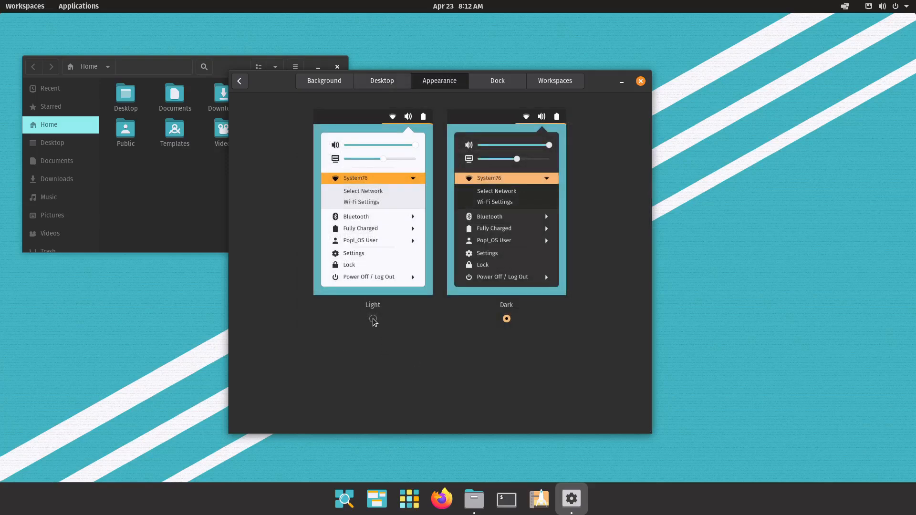
click(506, 319)
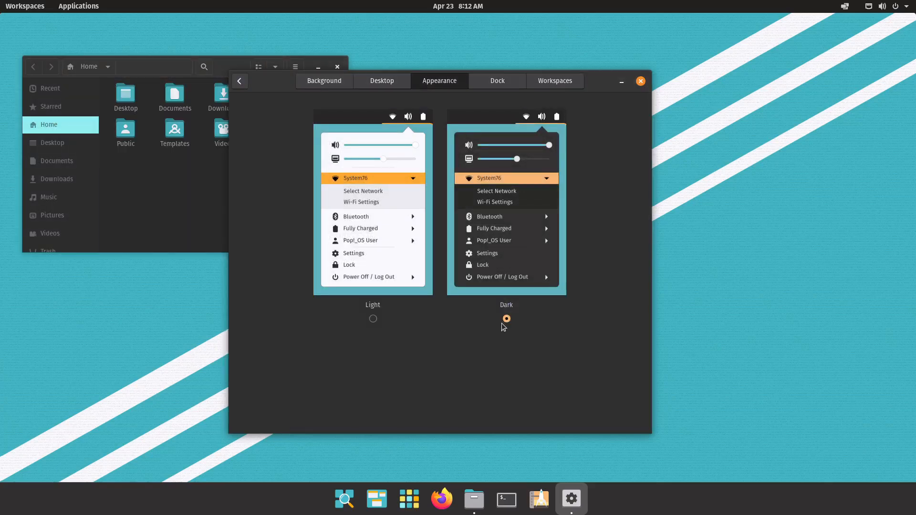
click(497, 81)
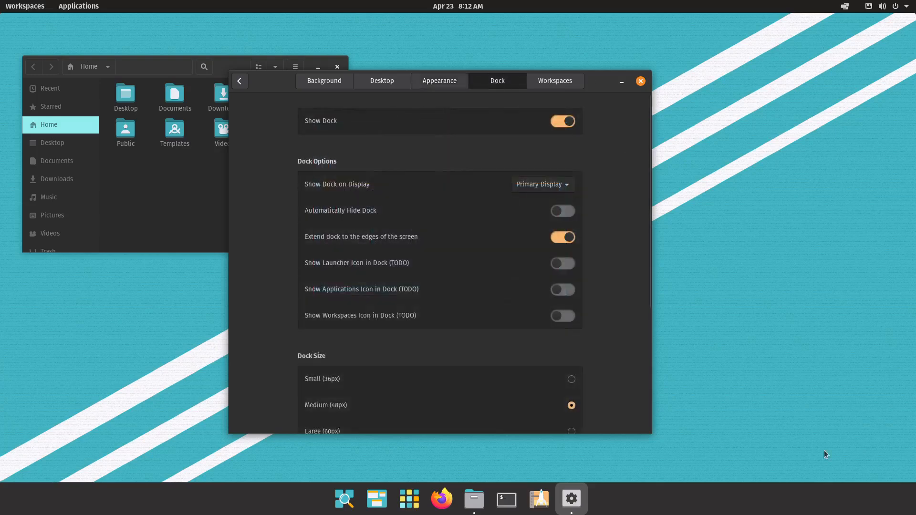
mouse_move(35, 304)
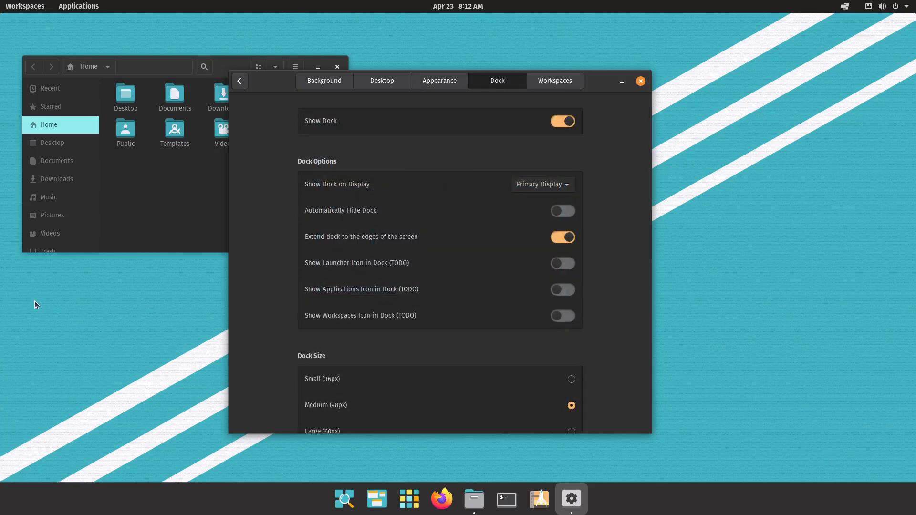
mouse_move(352, 48)
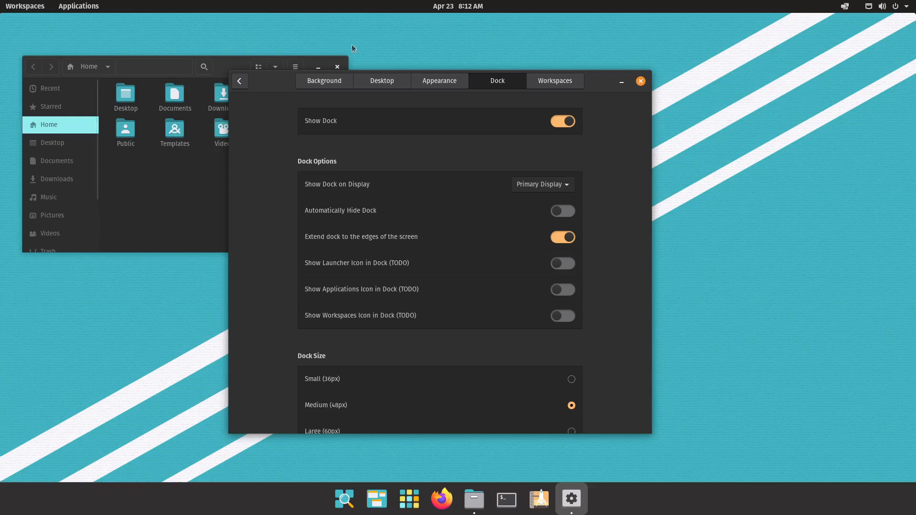
Toggle Show Dock off and on, check its display and enable auto-hide
click(561, 121)
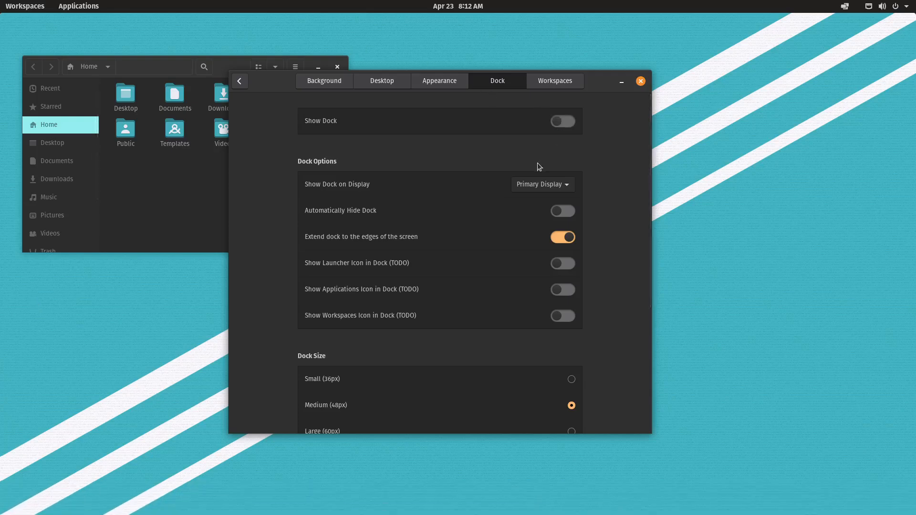
click(561, 121)
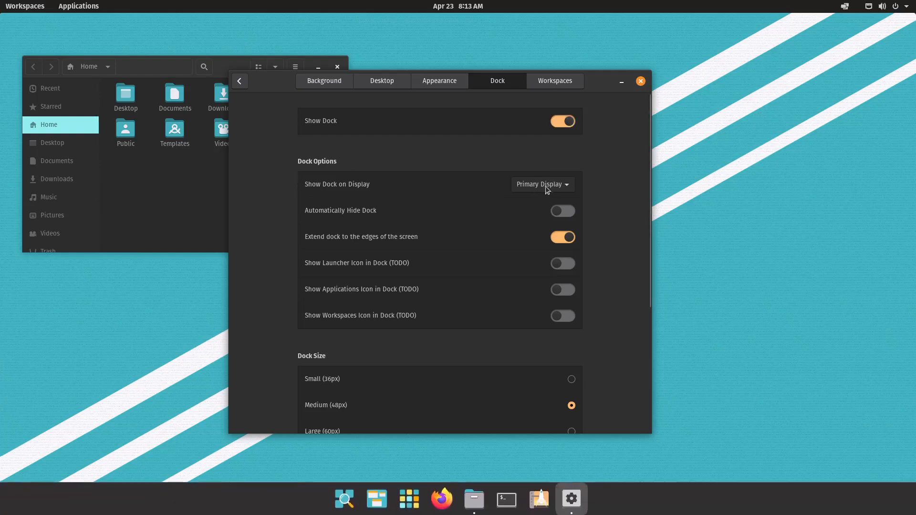
click(541, 184)
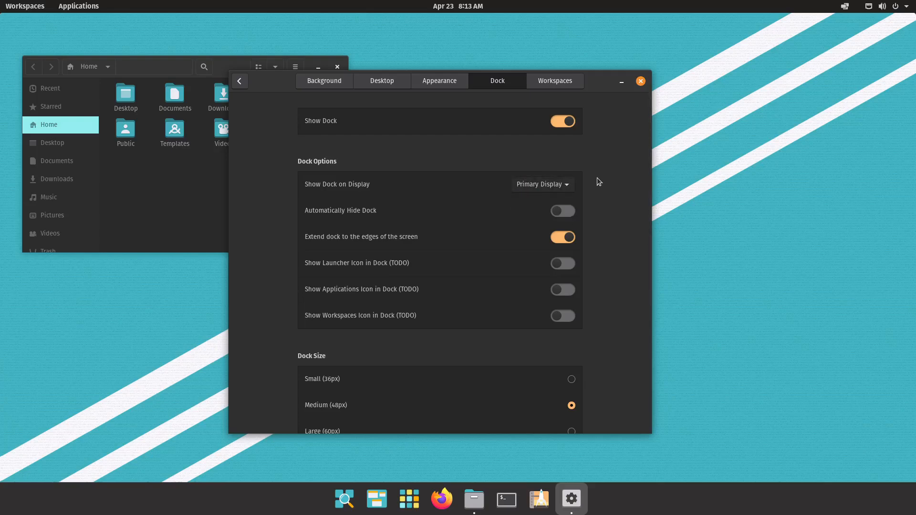
click(562, 210)
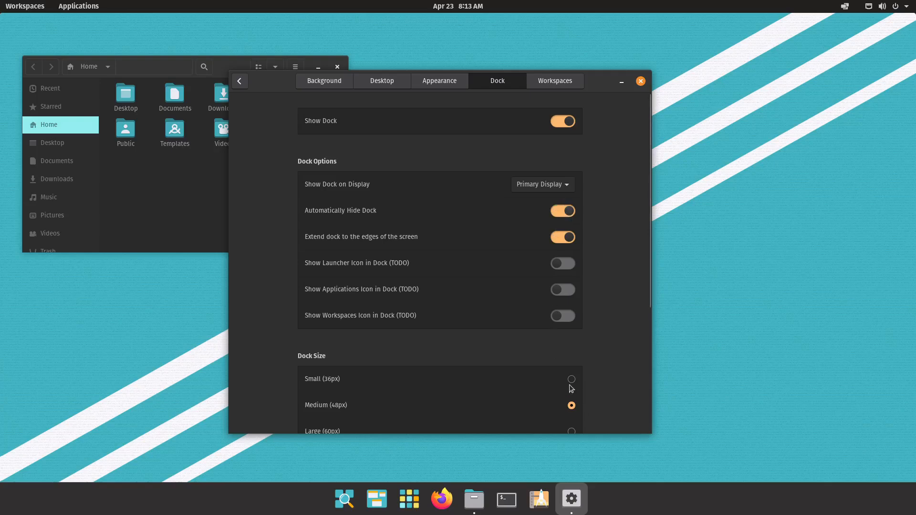
Launch Files and Terminal from the auto-hiding dock
click(474, 499)
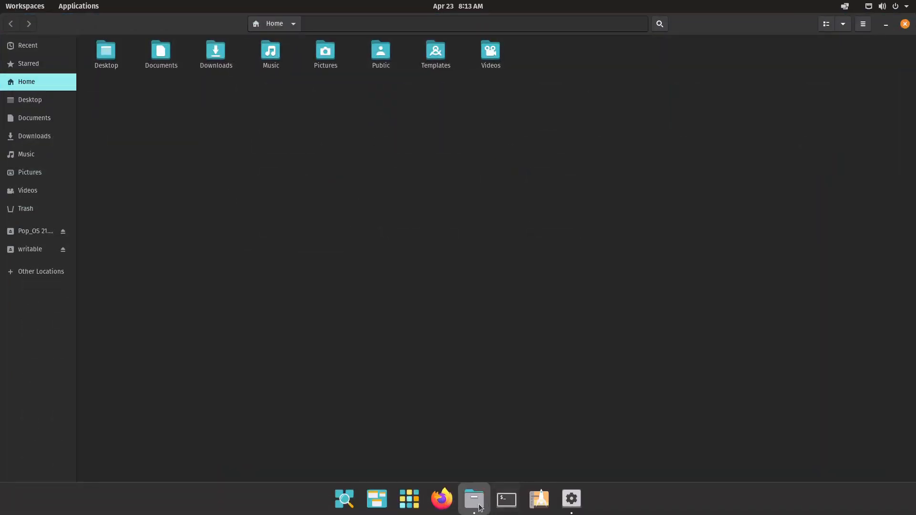
click(506, 499)
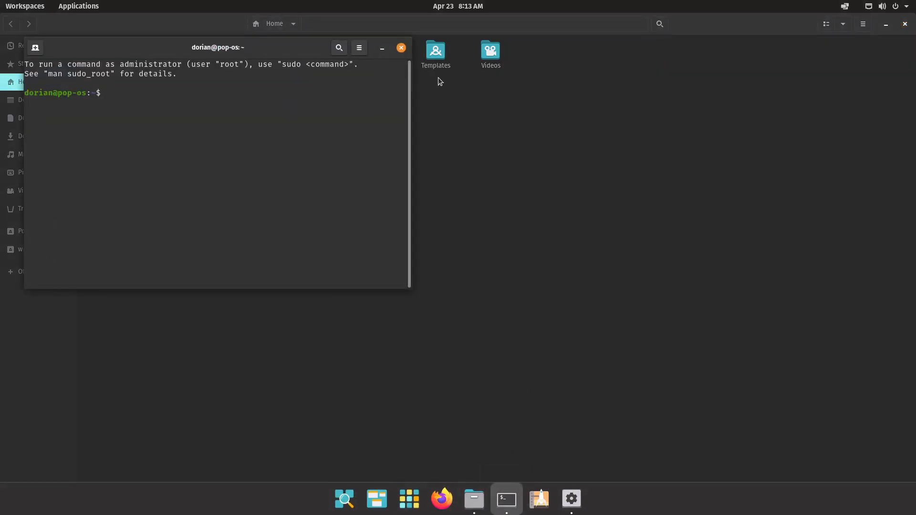
click(474, 499)
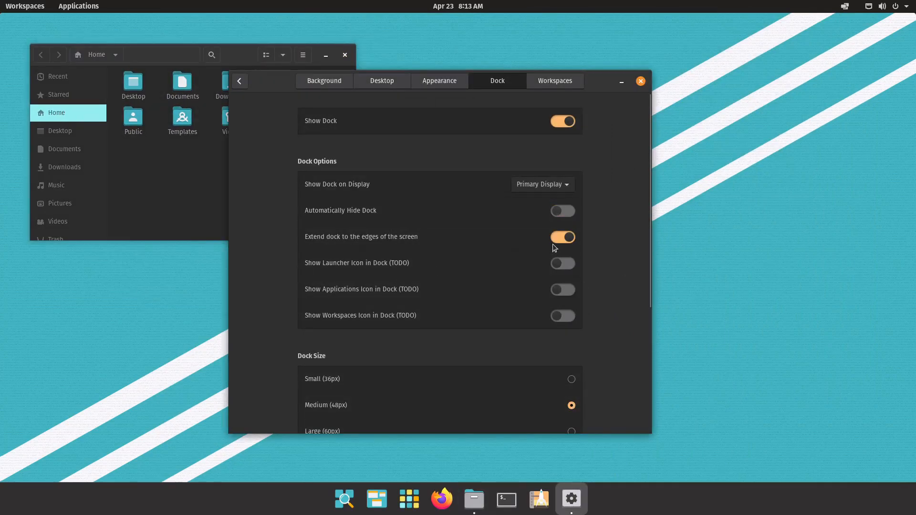
click(561, 237)
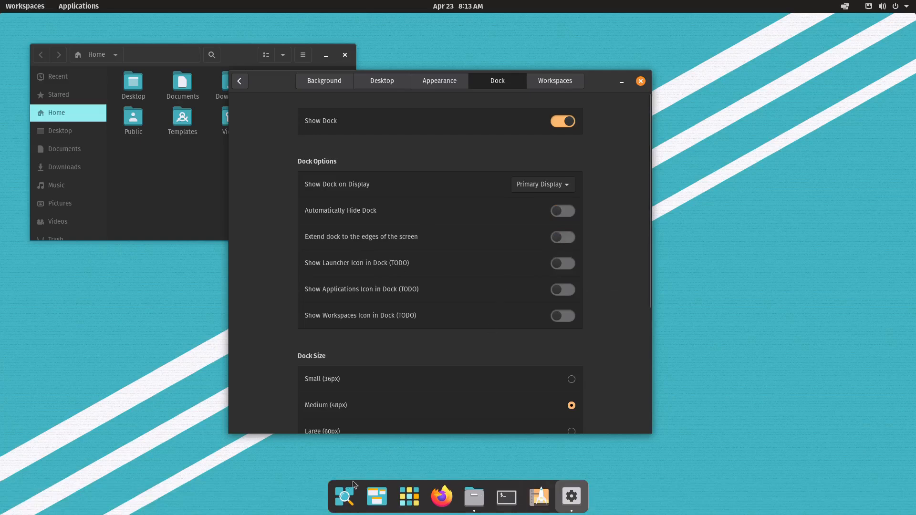
mouse_move(233, 58)
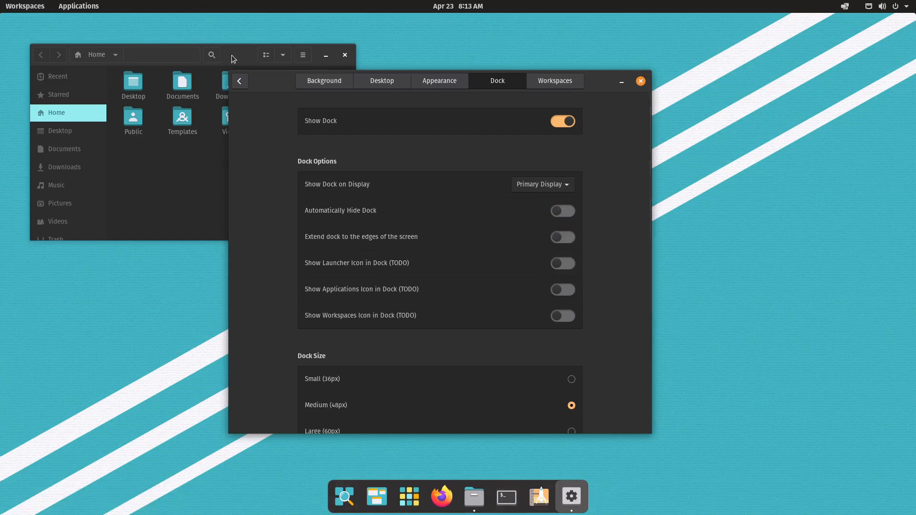
click(561, 237)
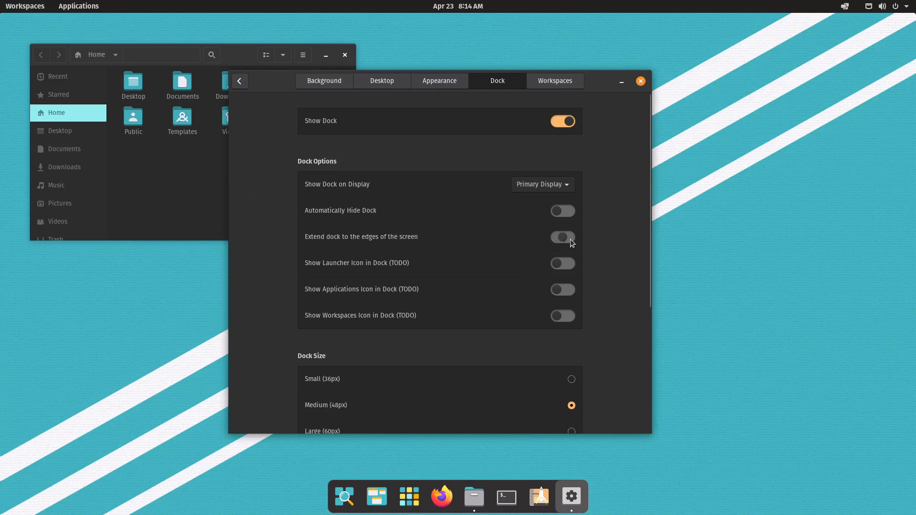
click(561, 237)
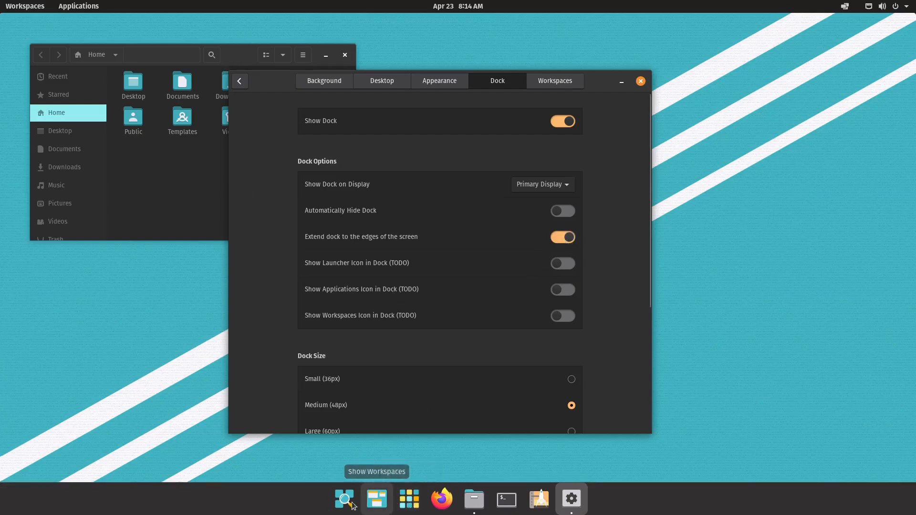
mouse_move(344, 499)
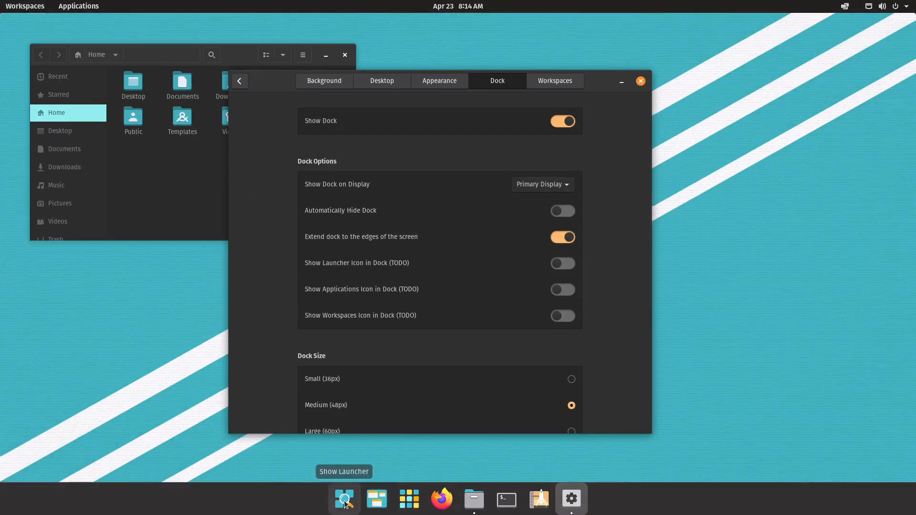
mouse_move(407, 498)
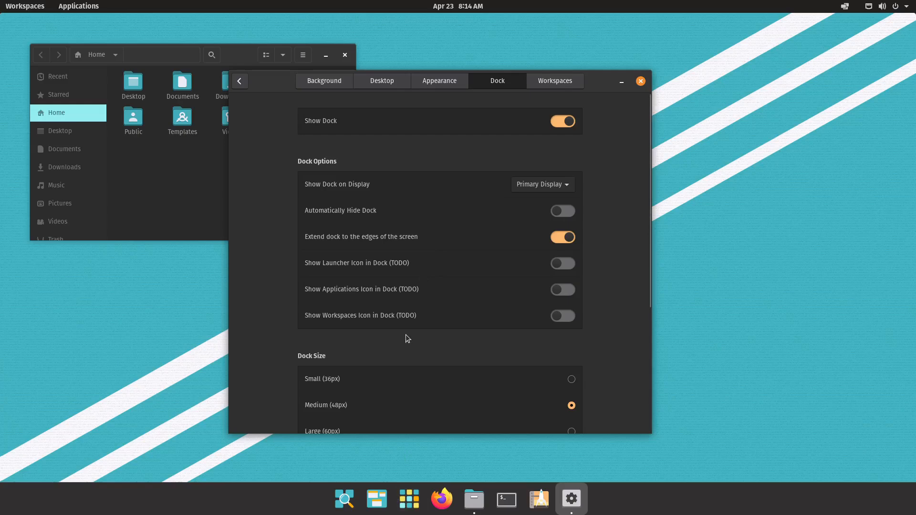
mouse_move(376, 357)
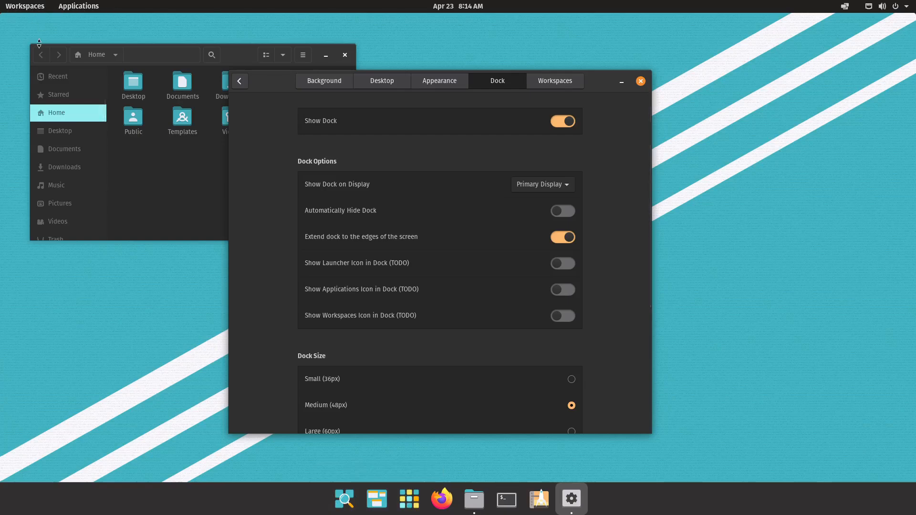
mouse_move(266, 269)
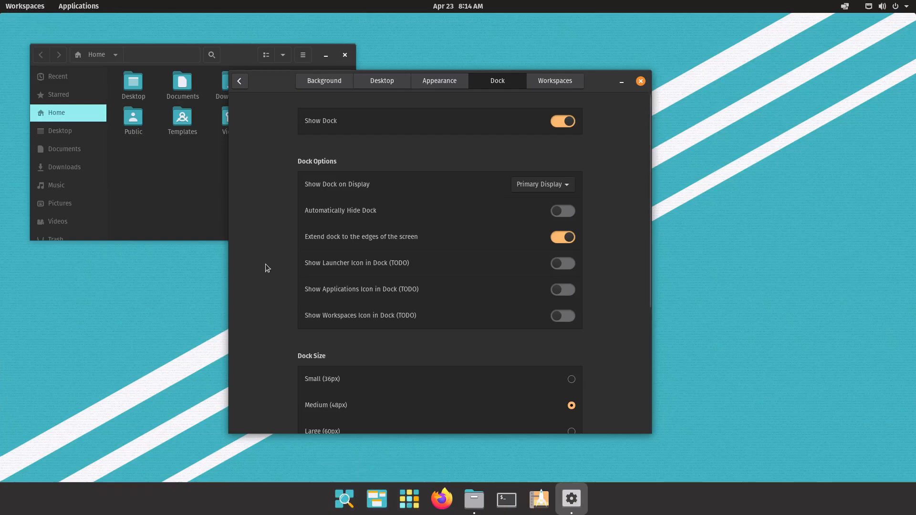
scroll(down, 3)
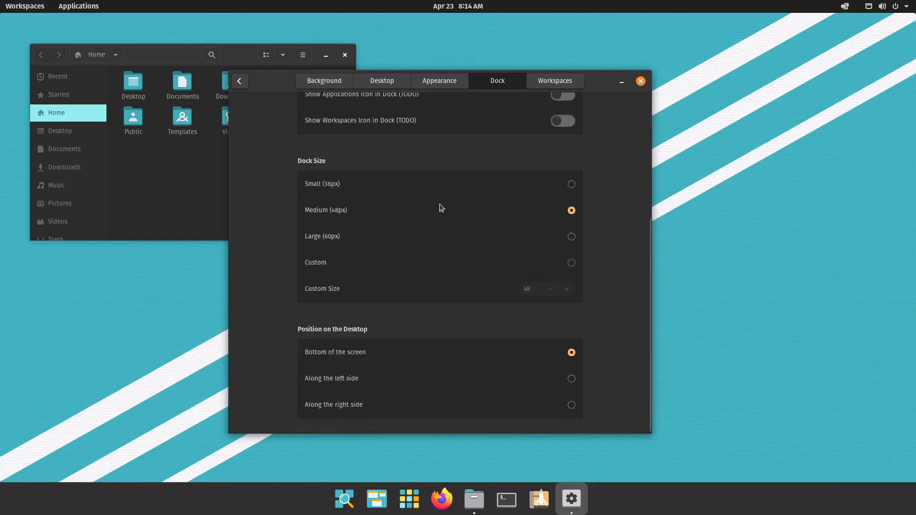
mouse_move(583, 444)
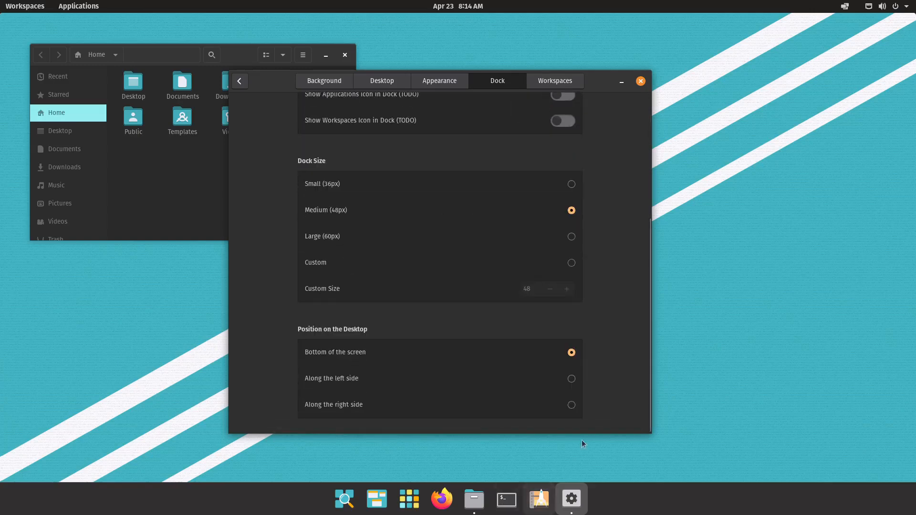
click(571, 183)
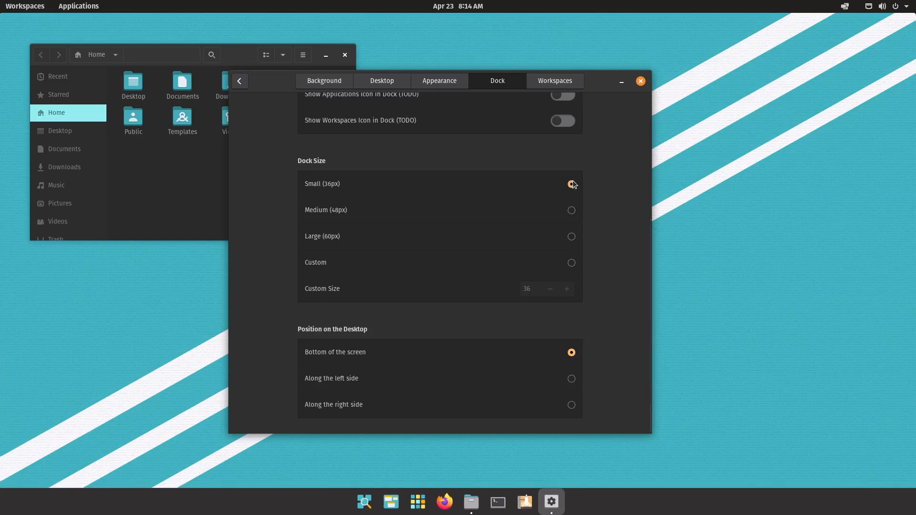
click(572, 183)
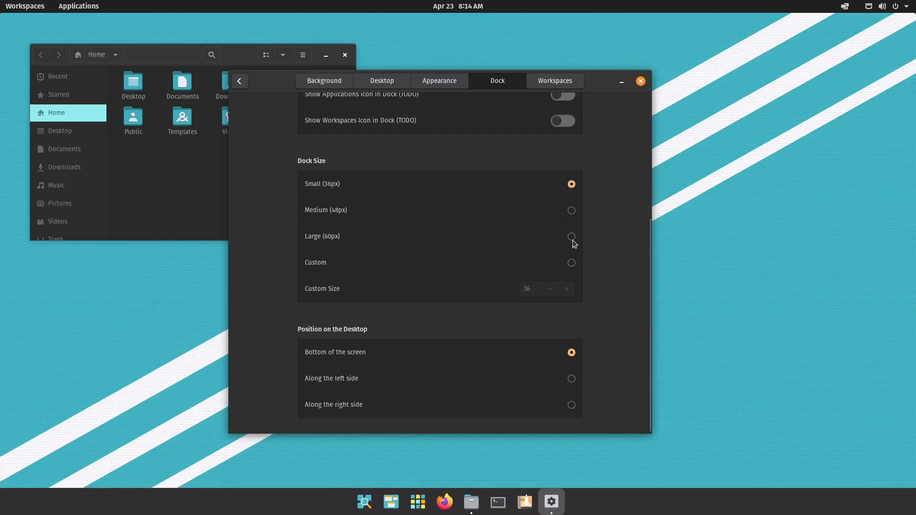
mouse_move(575, 241)
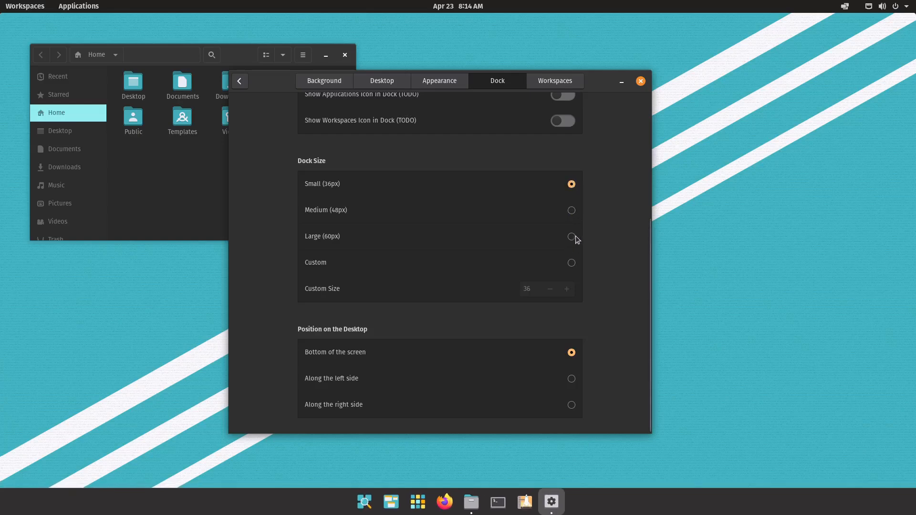
click(571, 236)
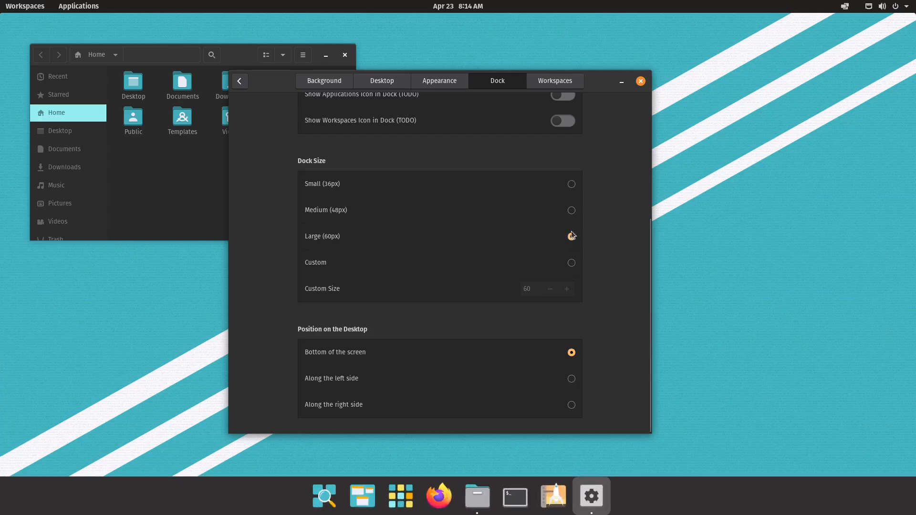
click(571, 183)
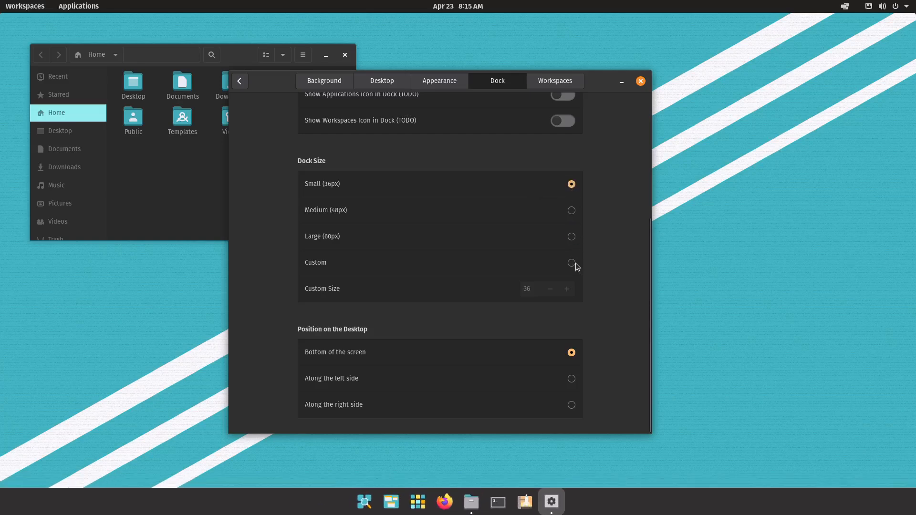
click(571, 263)
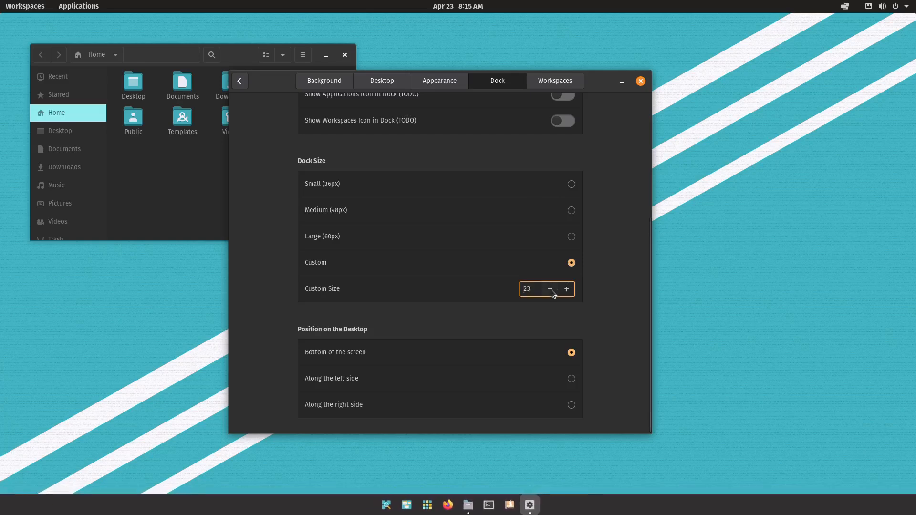
click(571, 210)
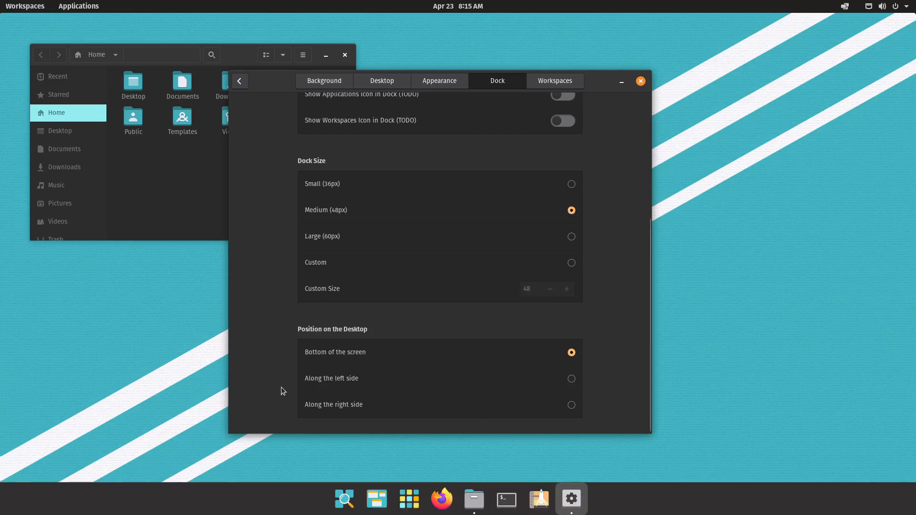
mouse_move(589, 363)
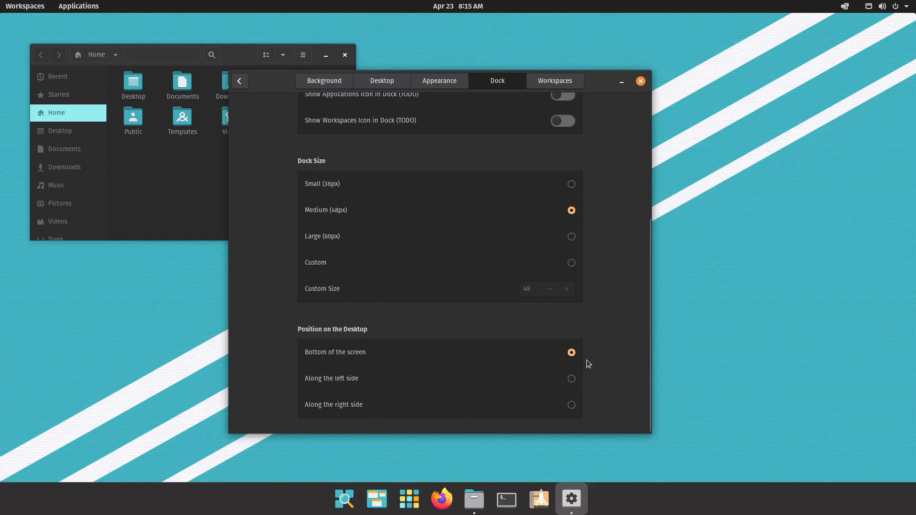
click(571, 405)
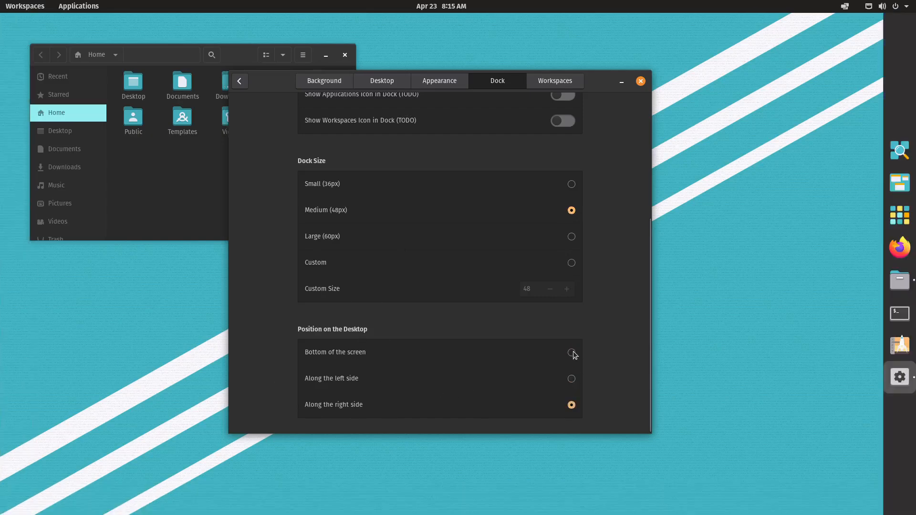
click(571, 352)
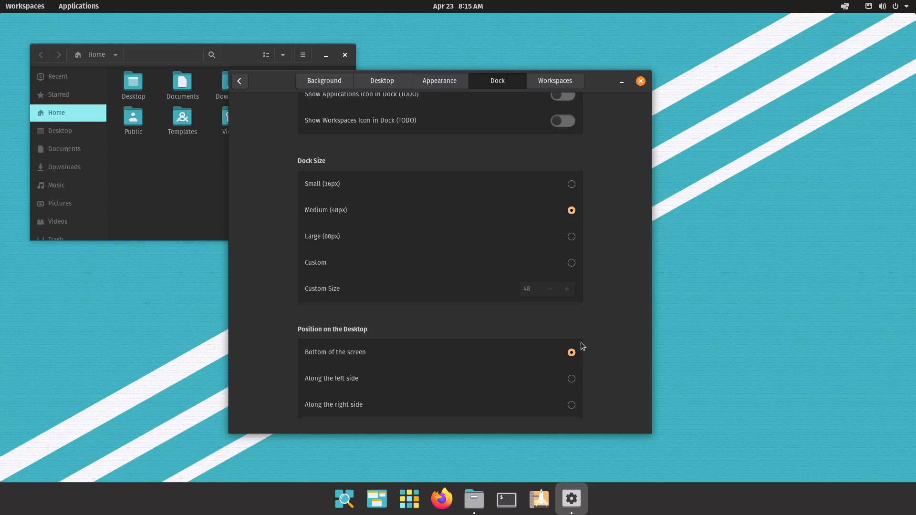
scroll(up, 3)
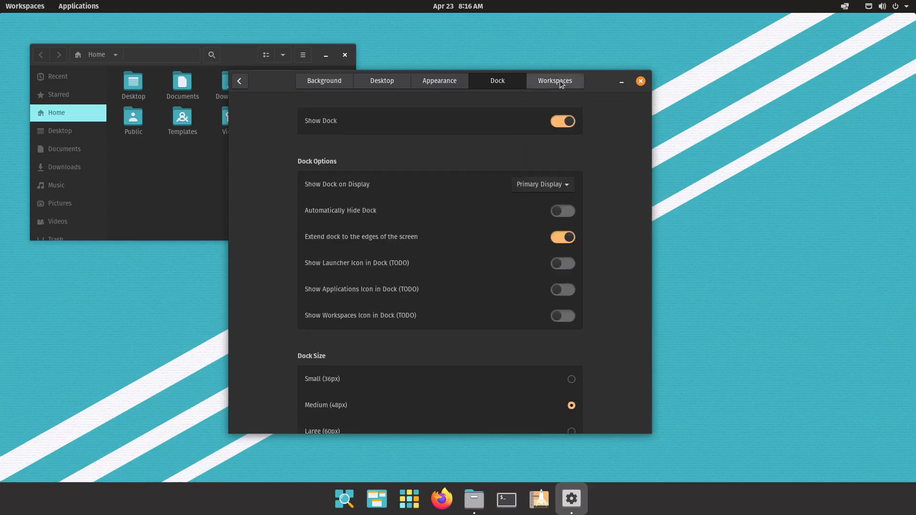
Open the Workspaces settings and briefly show then leave the workspace overview
click(554, 80)
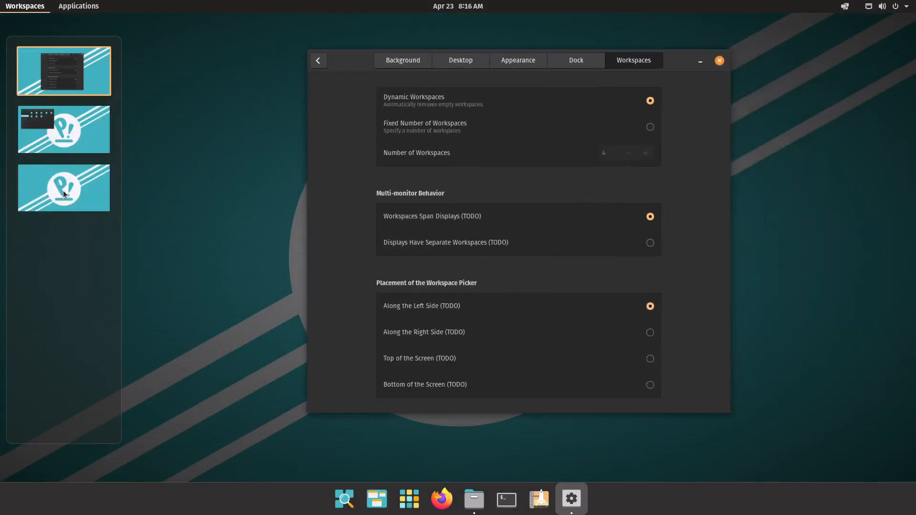
click(720, 60)
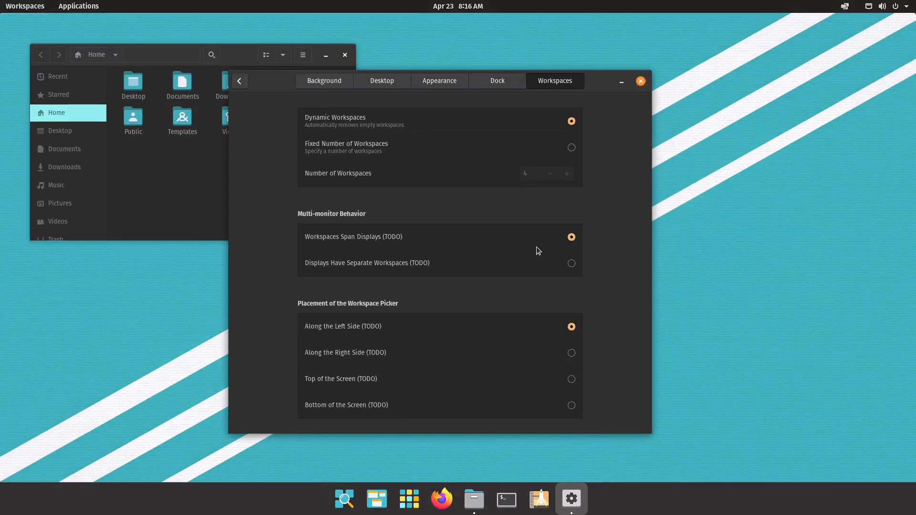
mouse_move(576, 253)
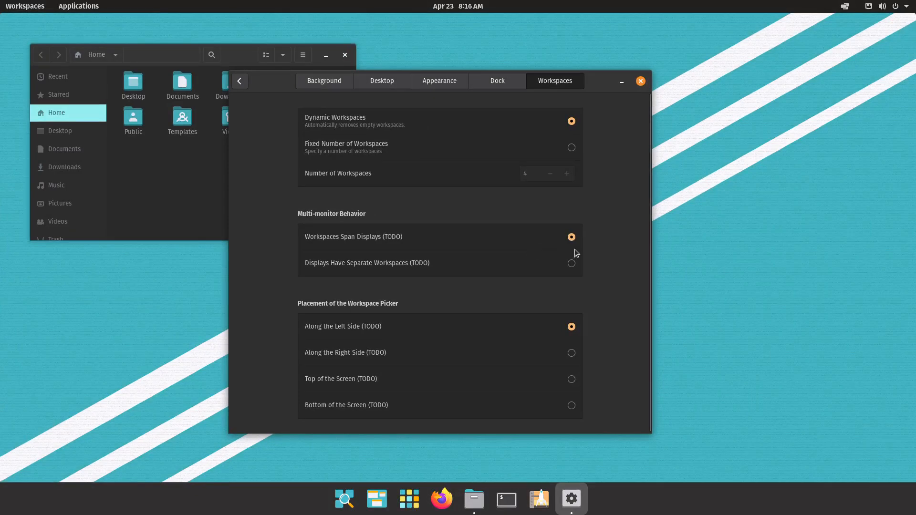
click(571, 147)
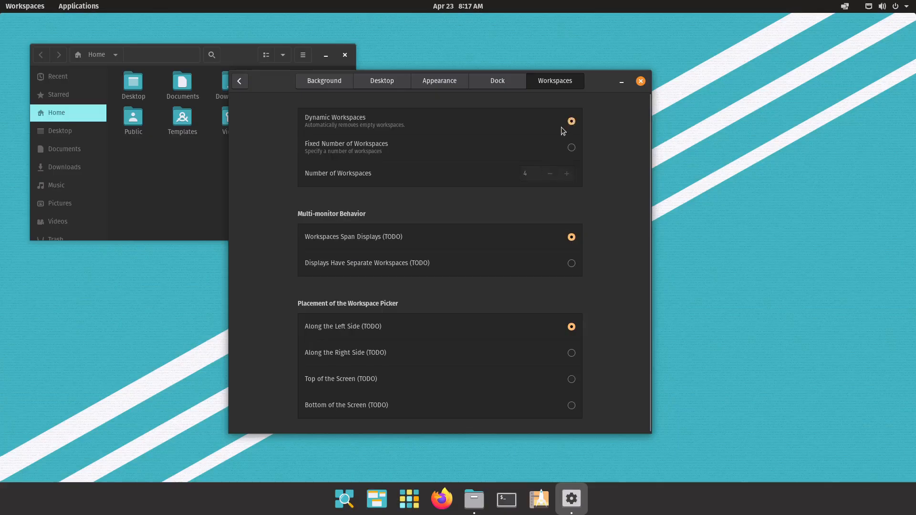
mouse_move(254, 323)
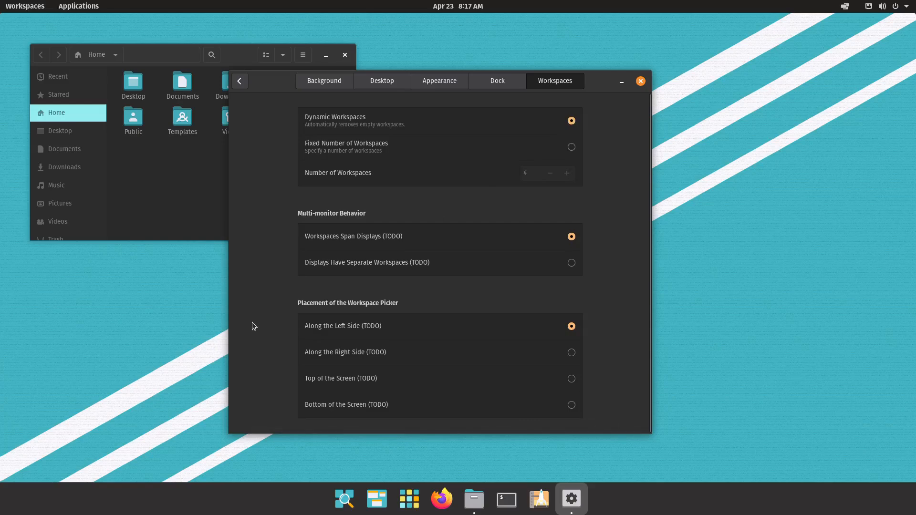
mouse_move(340, 303)
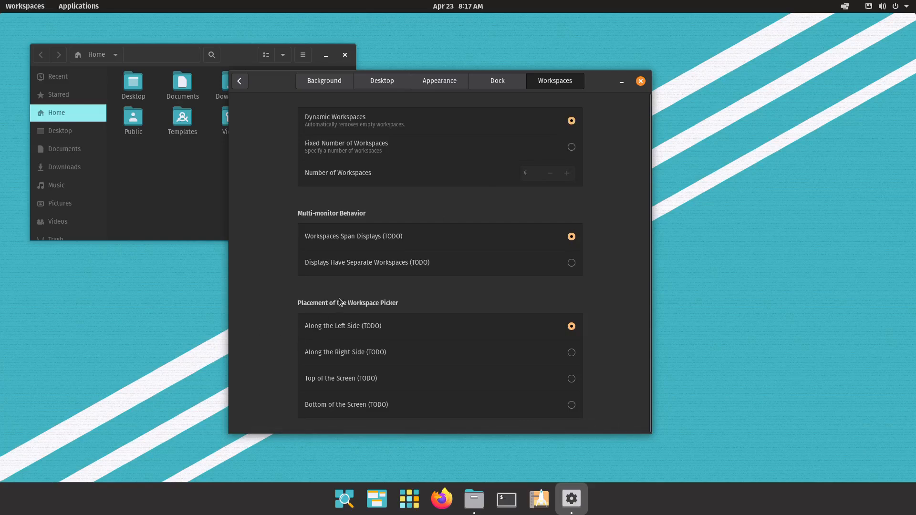
mouse_move(441, 284)
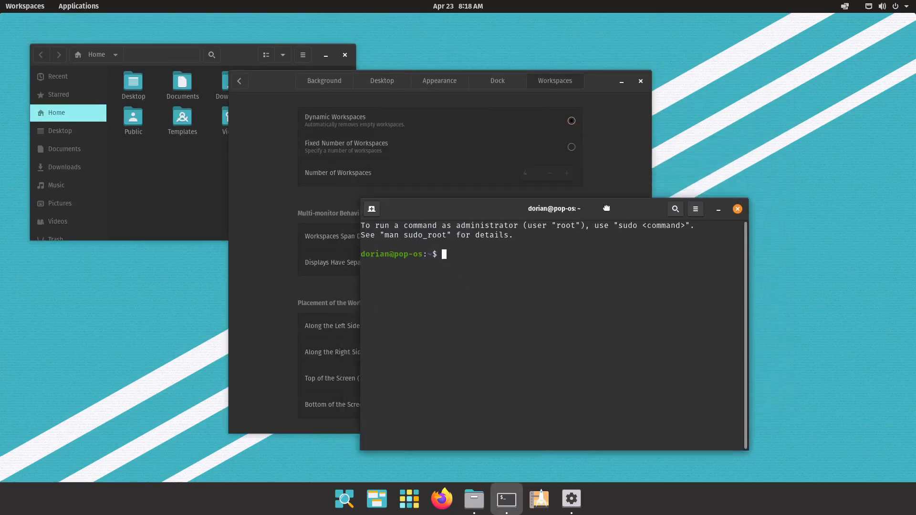
Move the terminal to another workspace and switch back to the first via the overview
drag(554, 209, 632, 213)
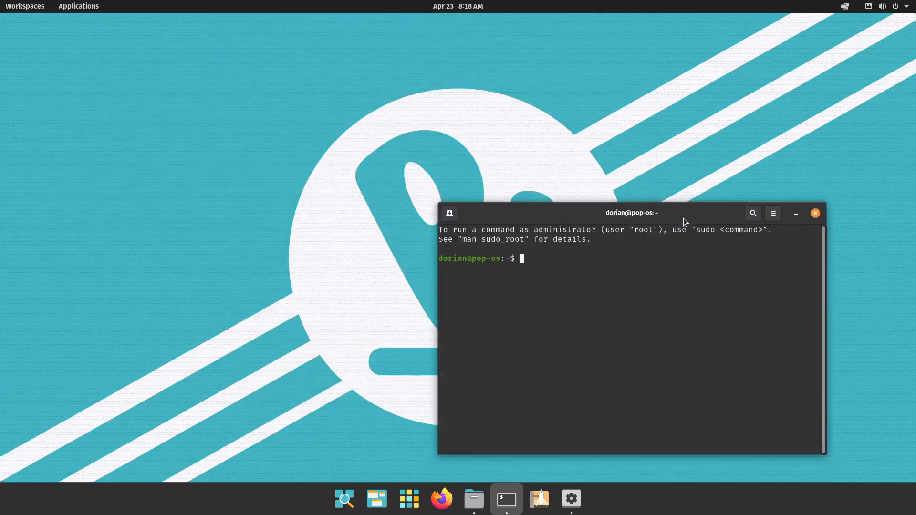
click(376, 498)
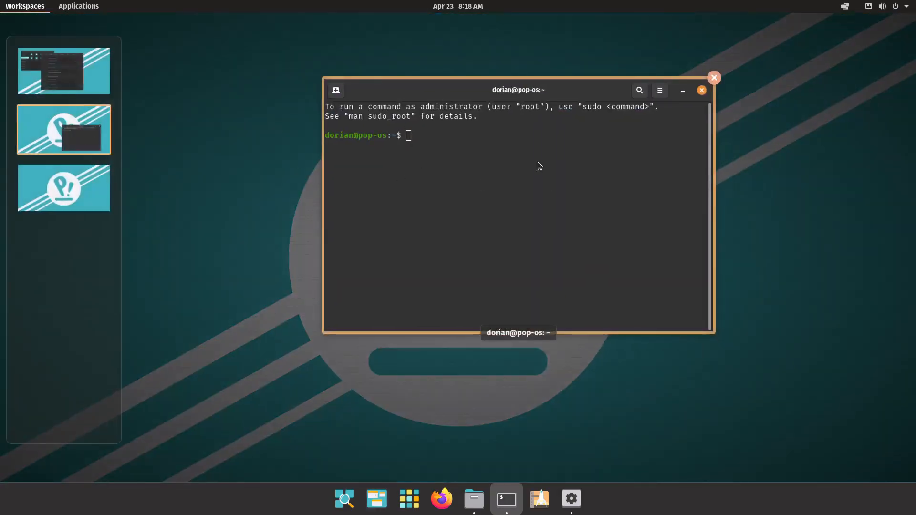
mouse_move(459, 178)
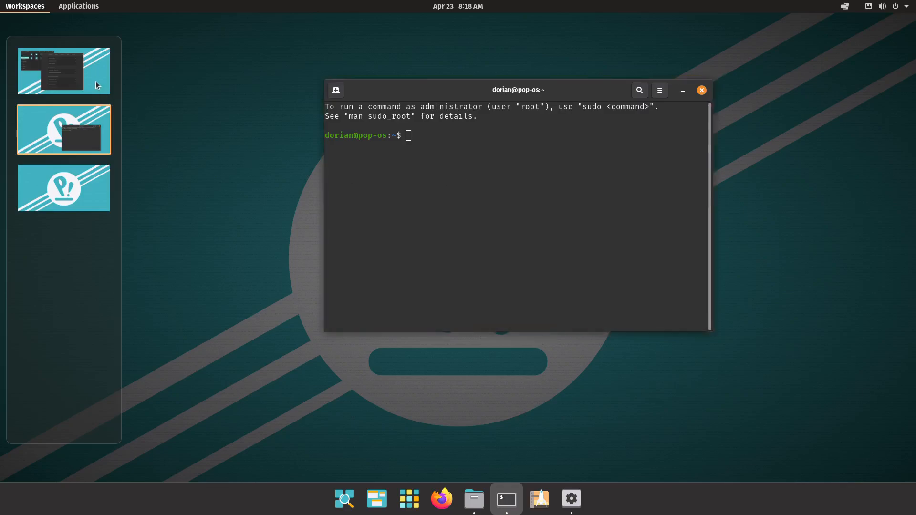
click(571, 498)
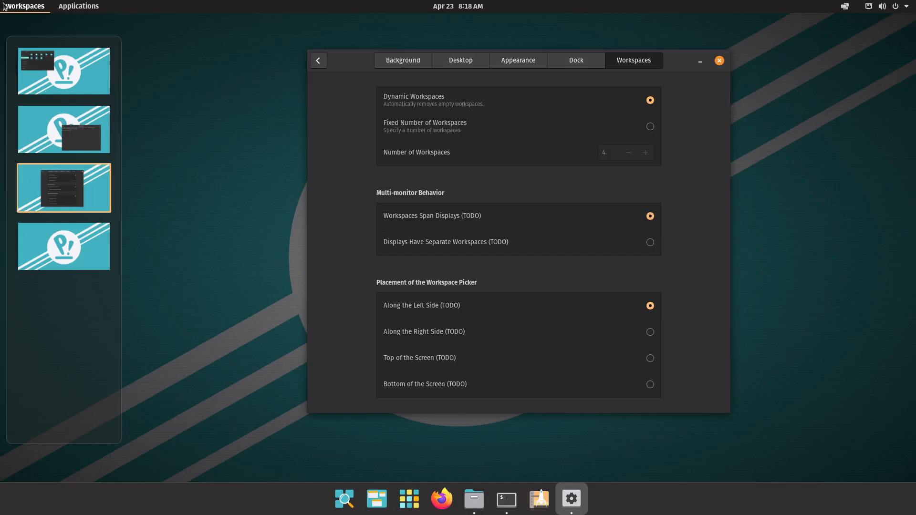
mouse_move(98, 208)
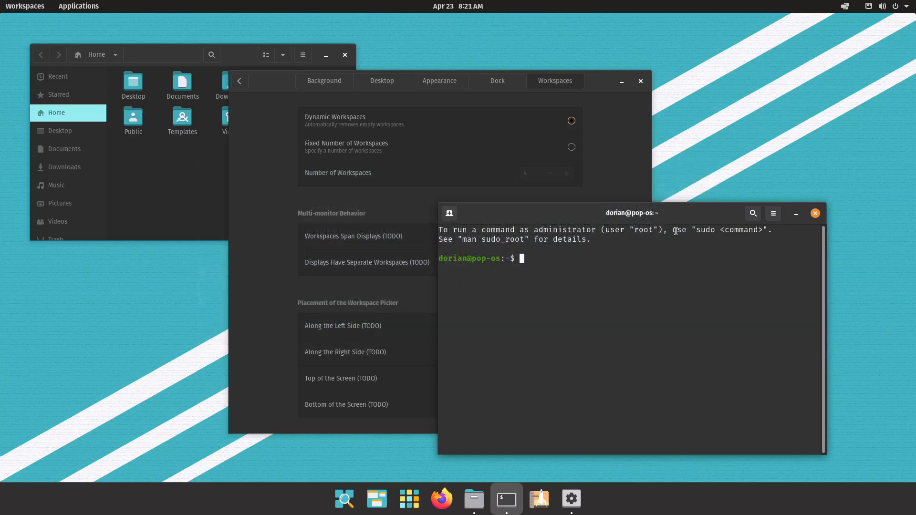
Turn on Tile Windows and launch Pop!_Shop from the dock
click(498, 80)
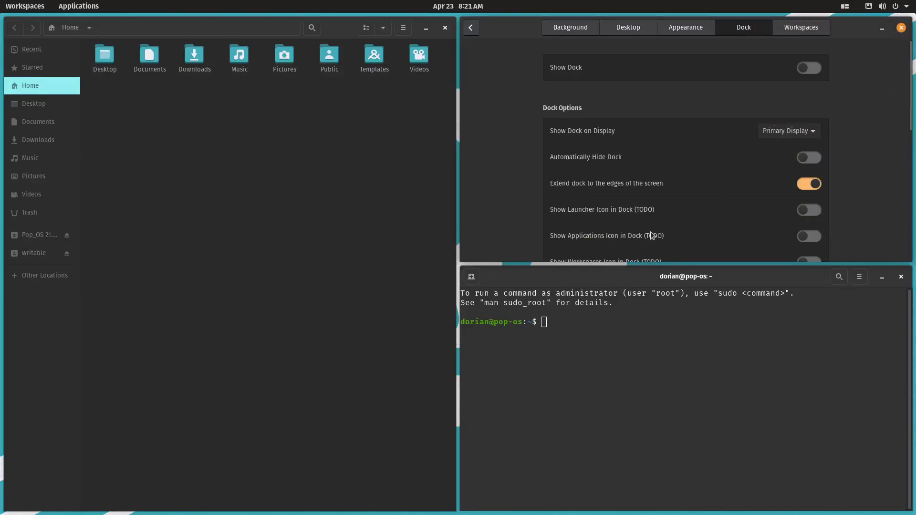
click(620, 276)
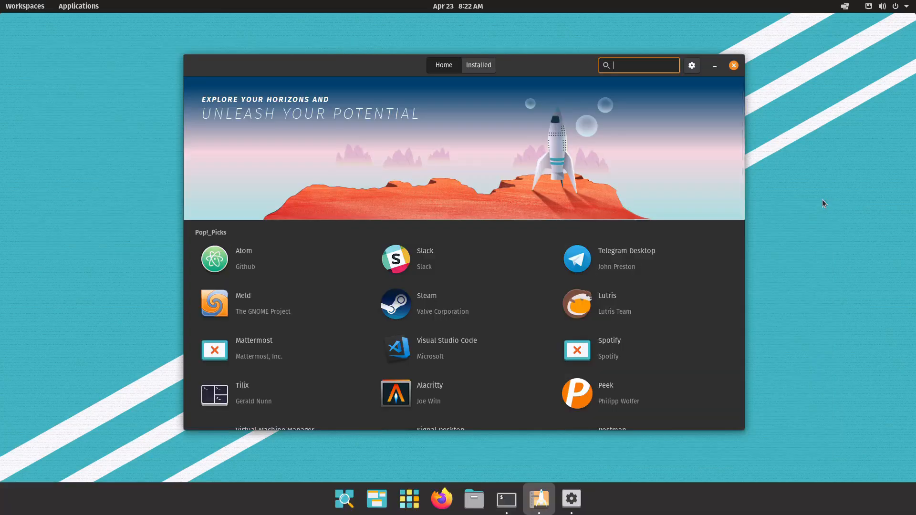
Review the Pop!_Shop Home page and check Steam's package sources, keeping Pop!_OS (deb)
scroll(down, 3)
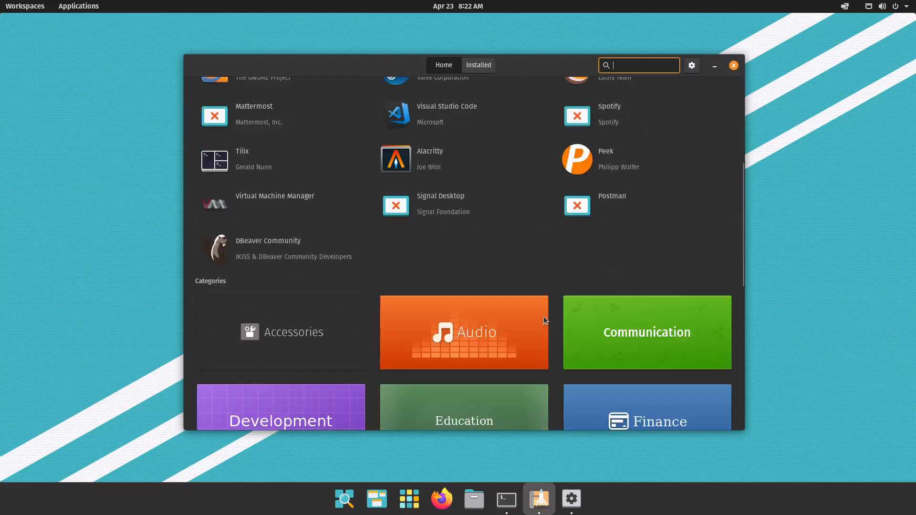
scroll(up, 3)
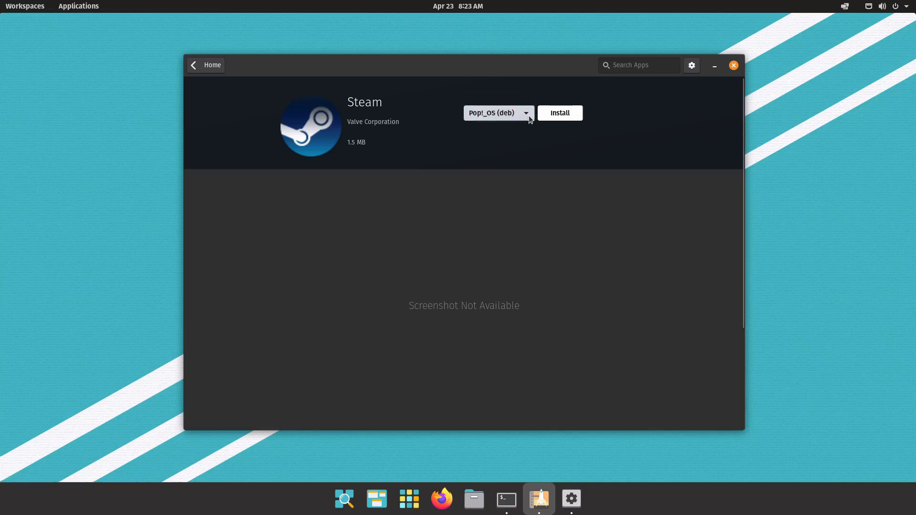
click(497, 113)
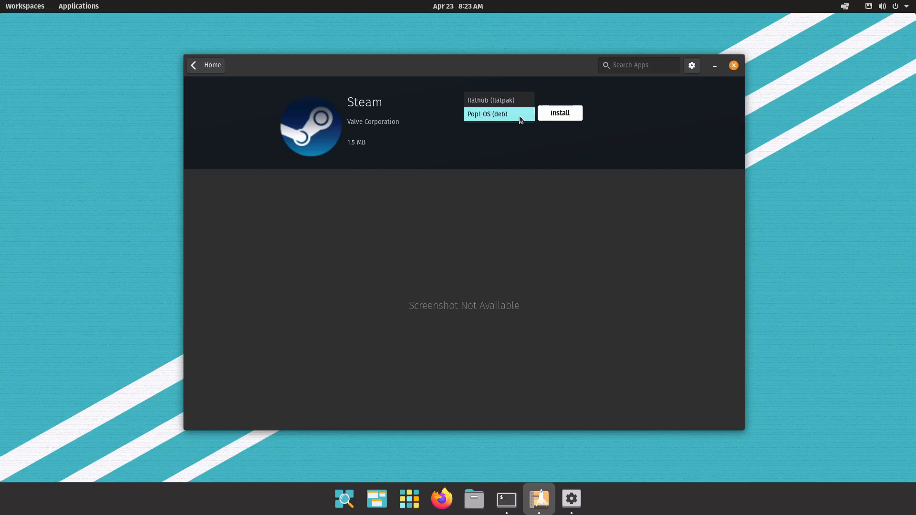
click(205, 65)
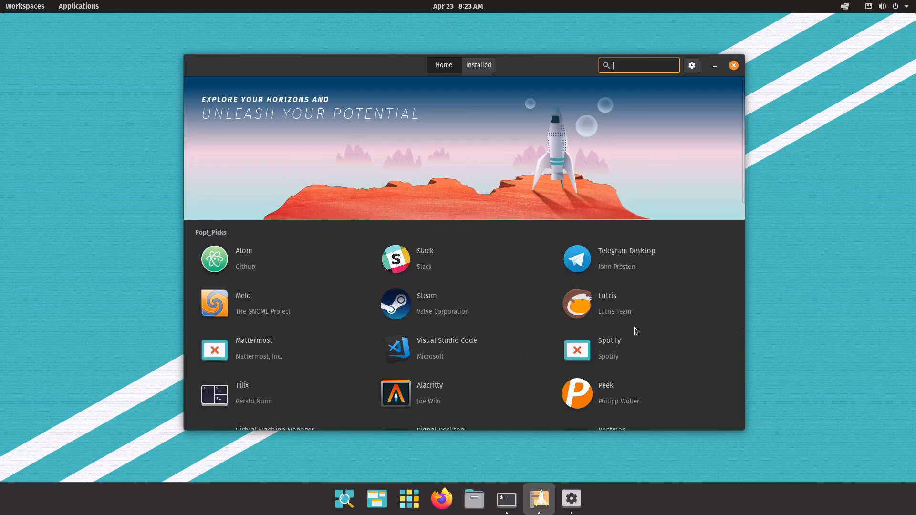
Check Telegram Desktop's package sources, keeping Ubuntu (deb), then show the Settings About page
click(626, 251)
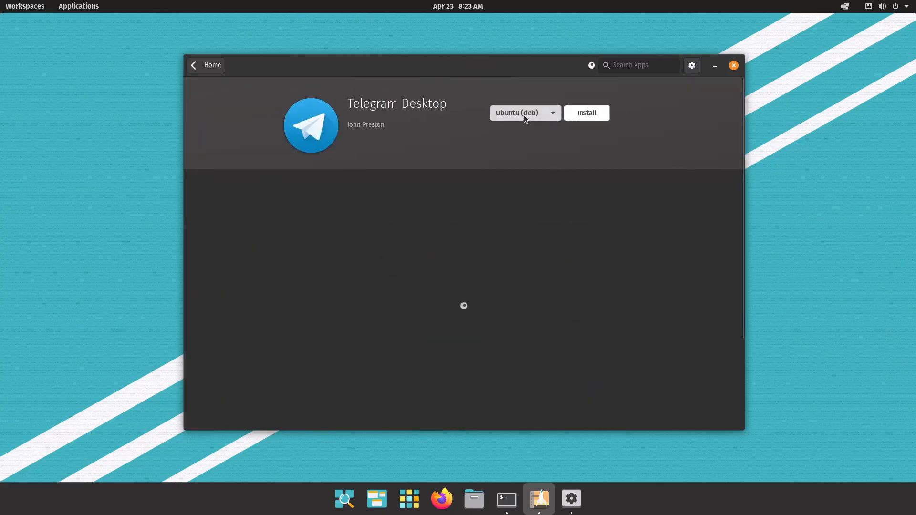
click(523, 113)
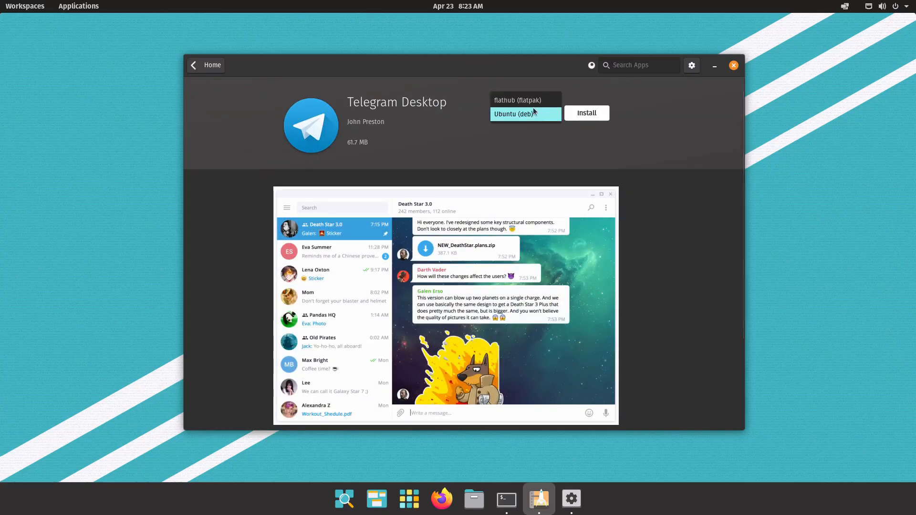
click(525, 113)
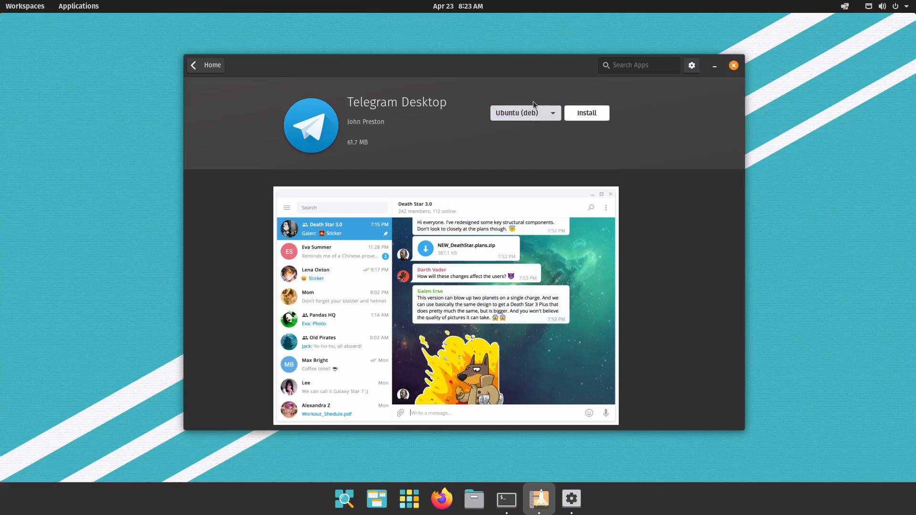
click(570, 499)
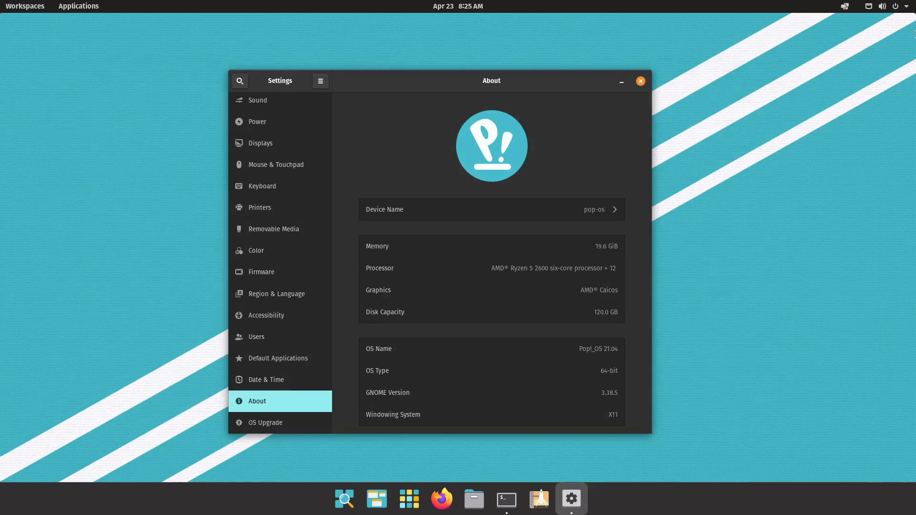
Launch Firefox briefly, then close it and the Settings window, leaving an empty desktop
click(441, 499)
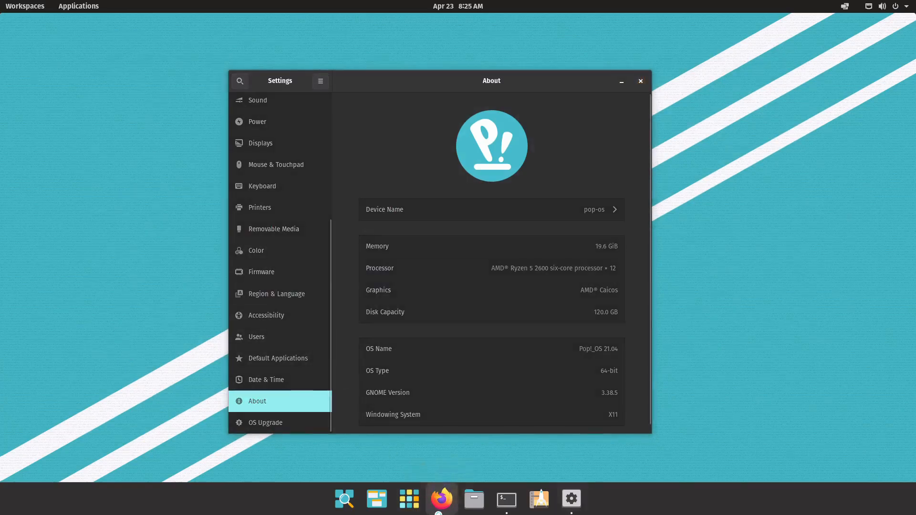
click(440, 499)
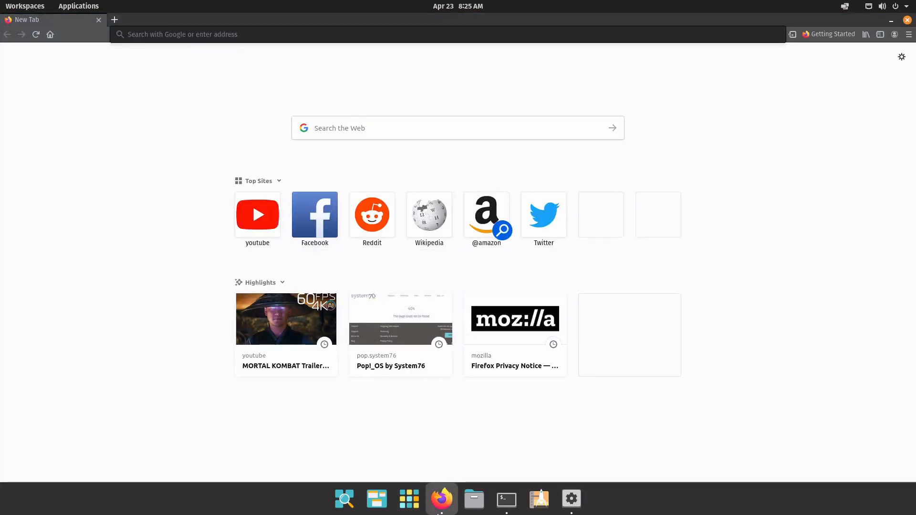
mouse_move(99, 466)
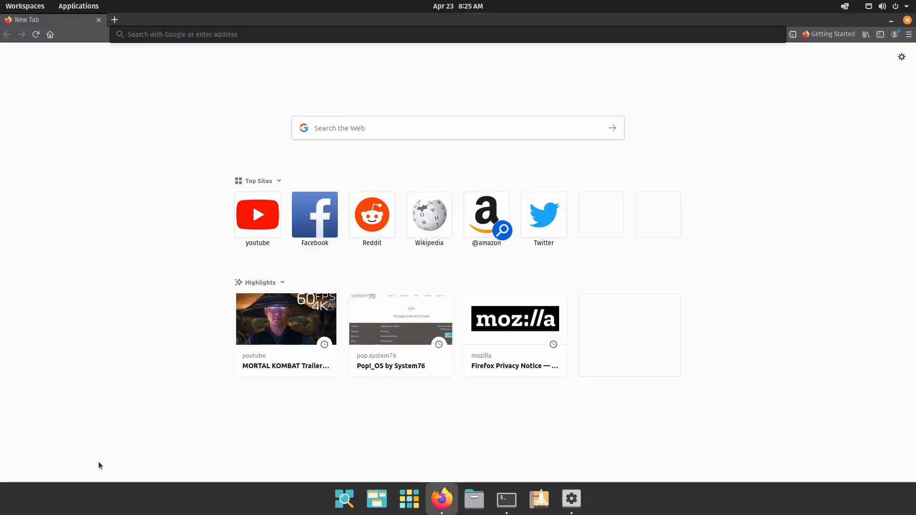
click(570, 499)
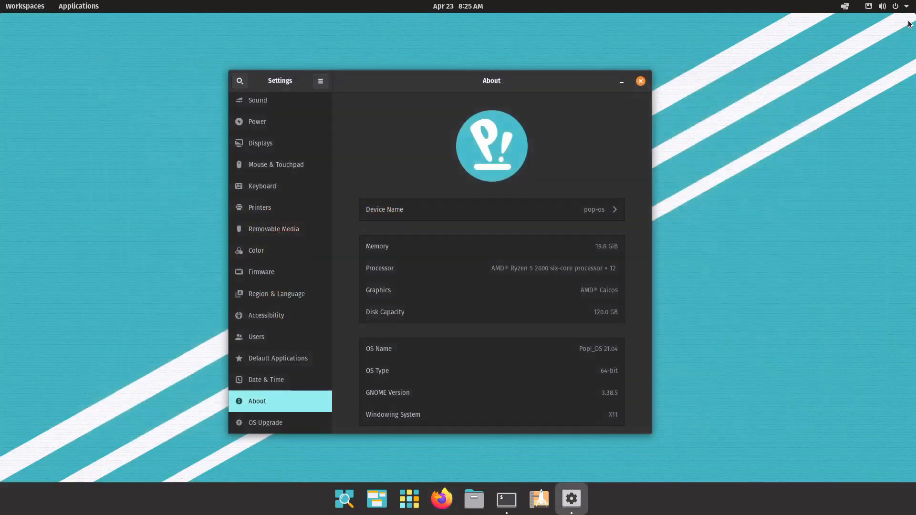
click(641, 80)
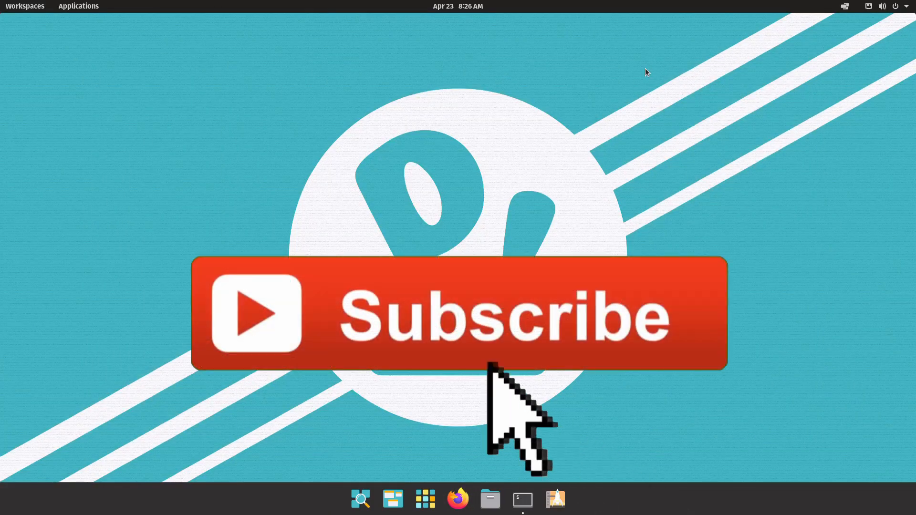